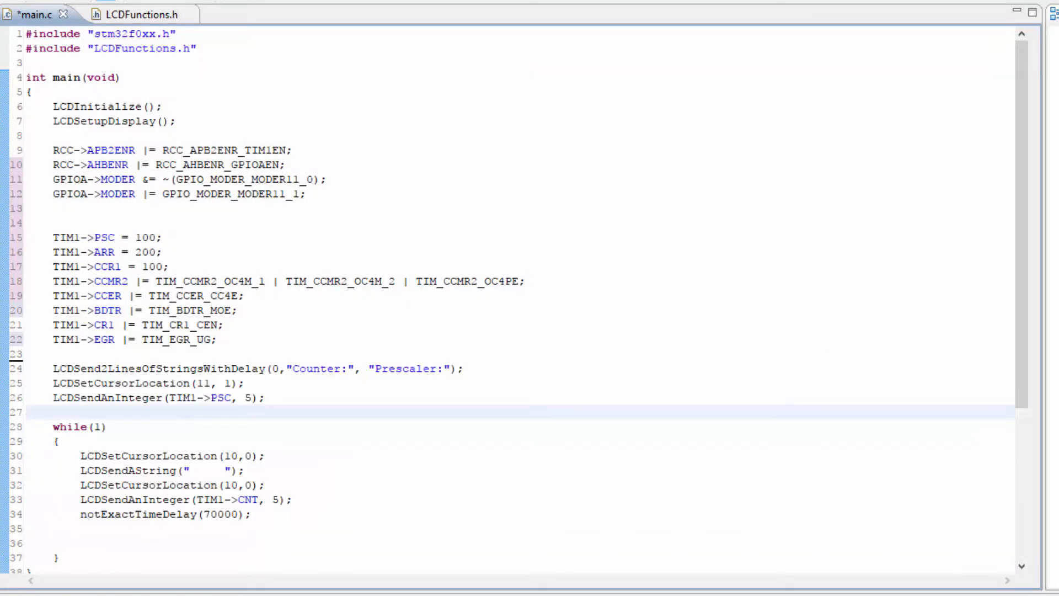
- Save main.c with LCD calls commented out and TIM1 PSC 0, ARR 2000, CCR1 2000
key(ctrl+s)
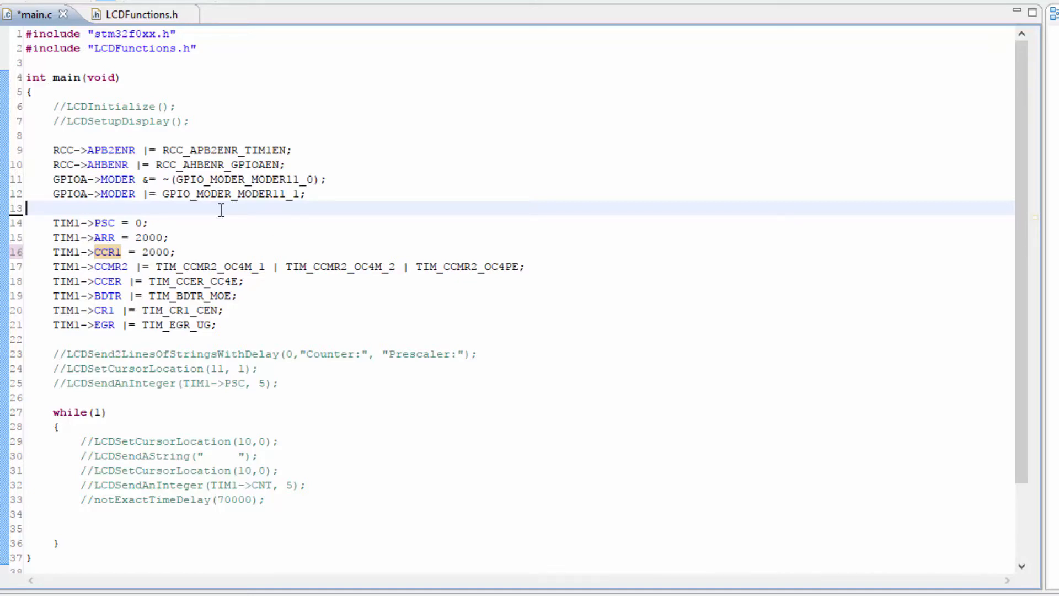
mouse_move(157, 202)
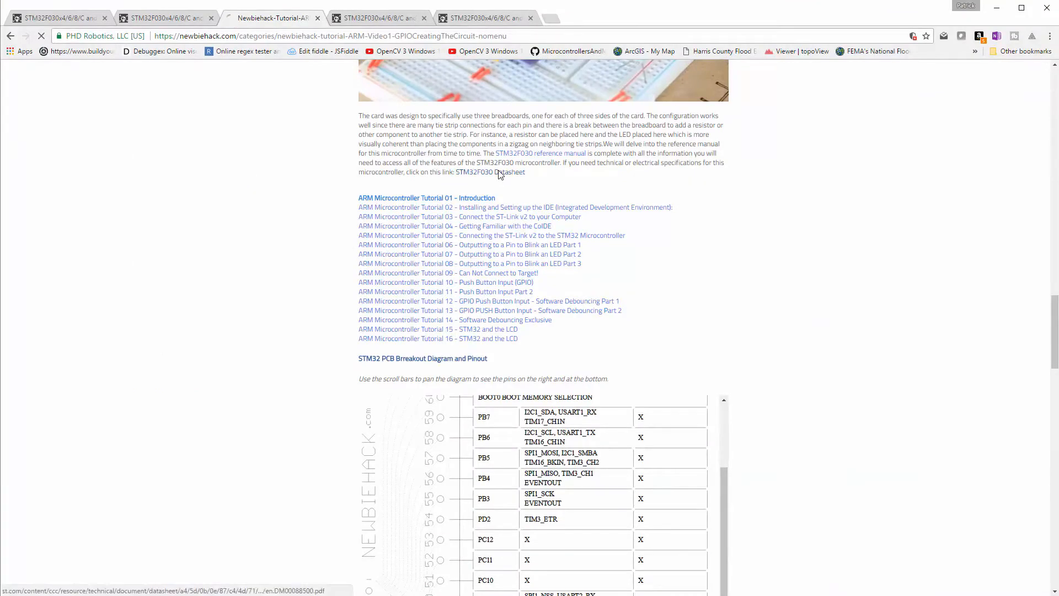
- Find 'alternate' in the STM32F030 datasheet and locate PA11's TIM1_CH4 in Table 12
click(491, 172)
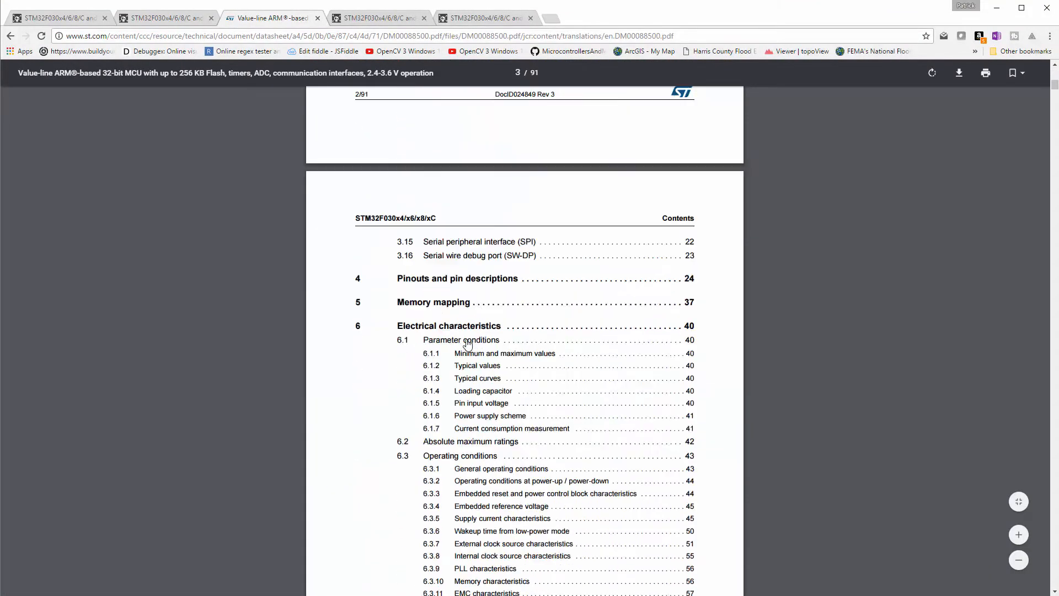
scroll(down, 3)
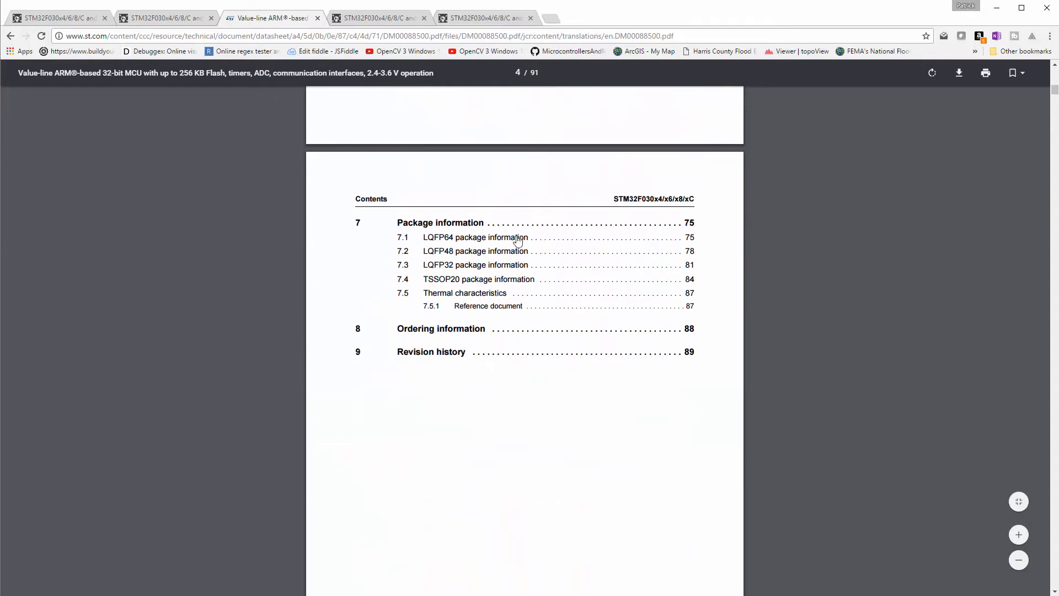
text(alternate)
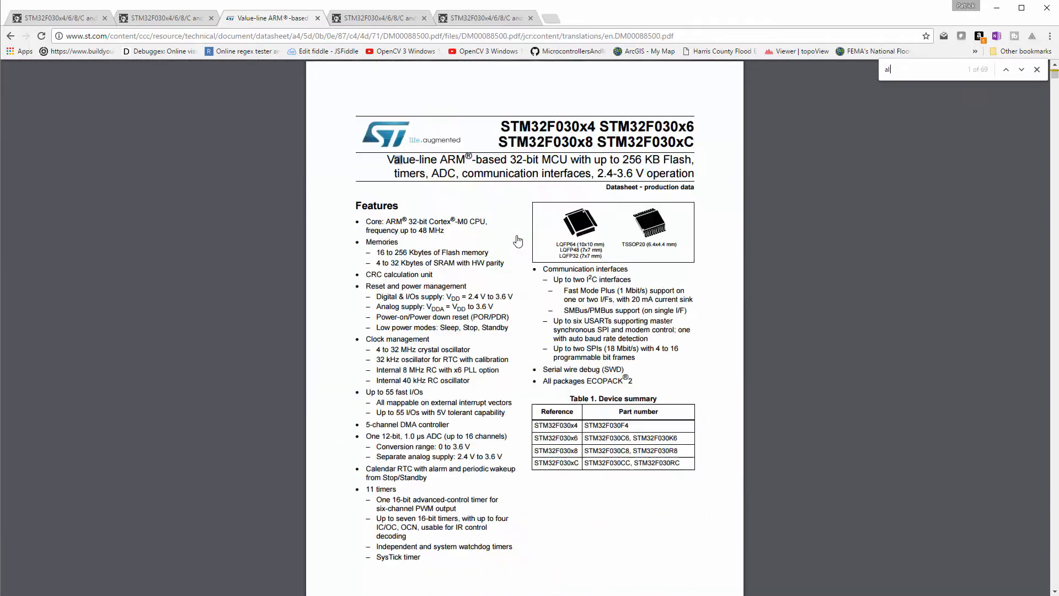
text(alternate)
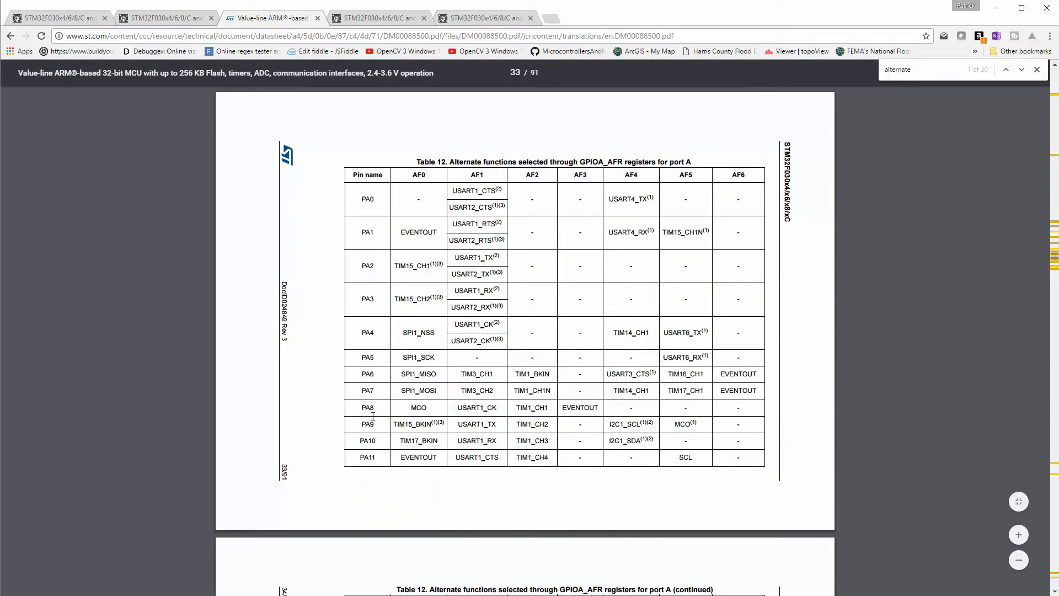
double_click(367, 456)
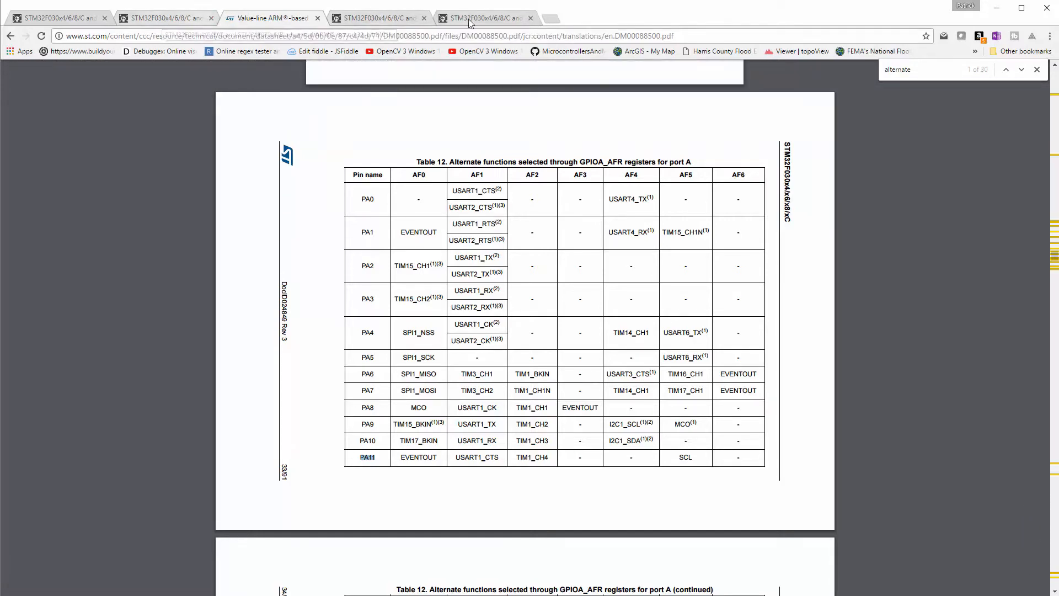
- Check PA11's TIM1_CH4 on the NewbieHack pinout page in a new tab, then return to Table 12
click(547, 18)
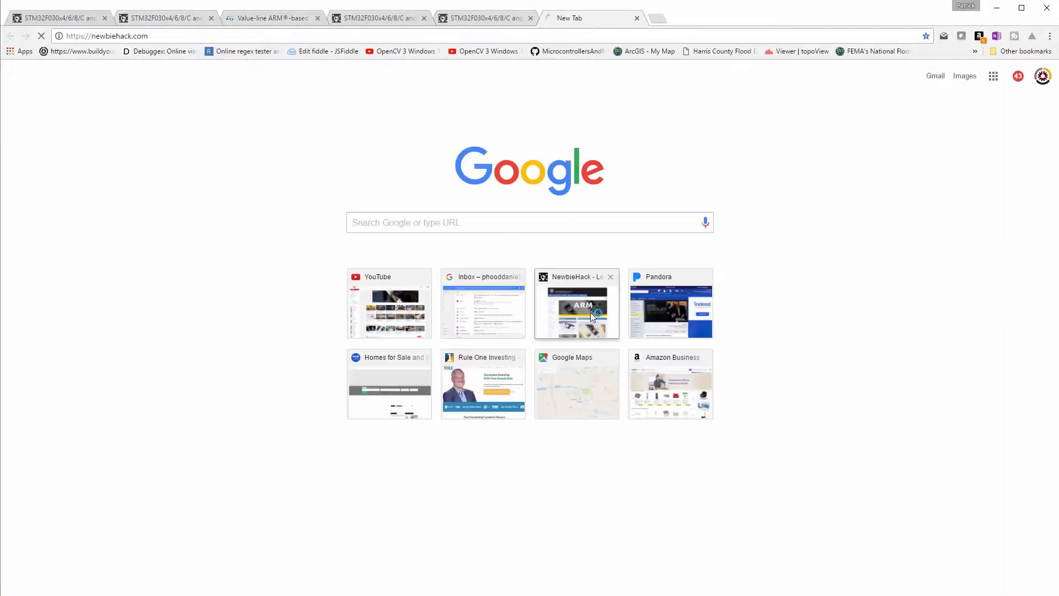
click(575, 303)
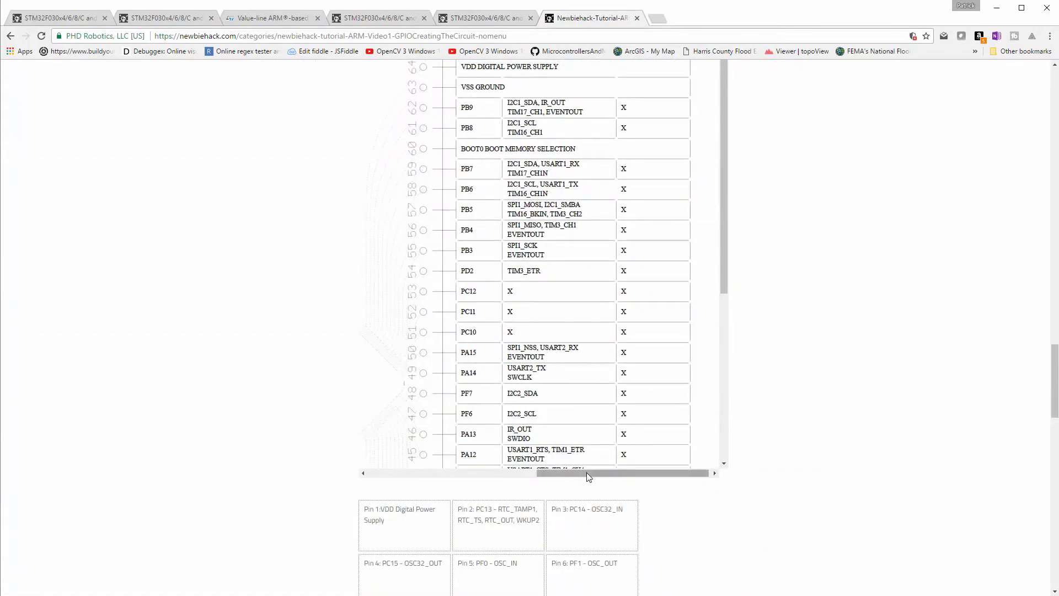
scroll(down, 3)
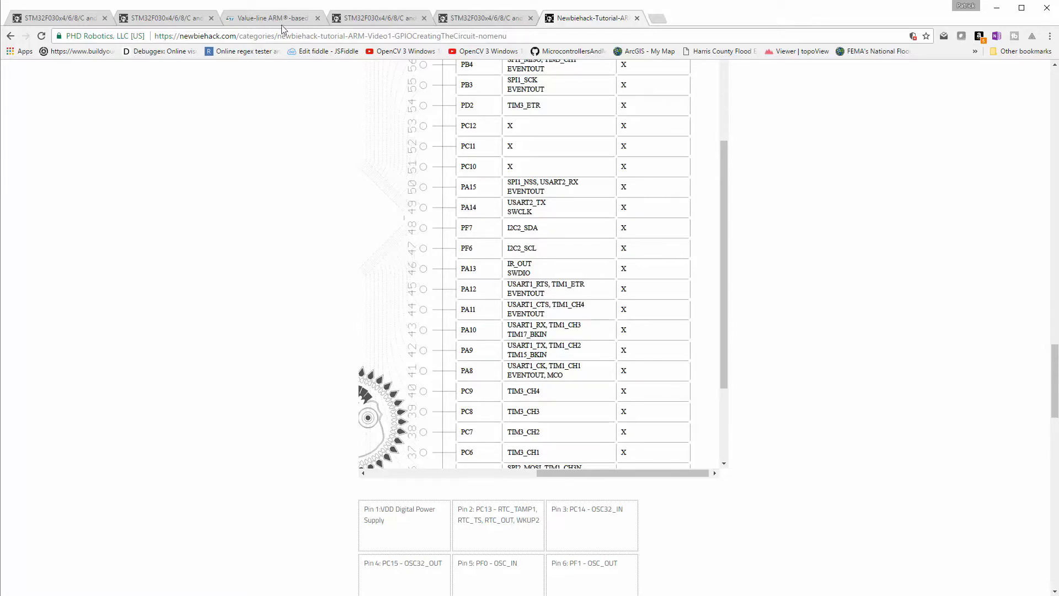
click(271, 18)
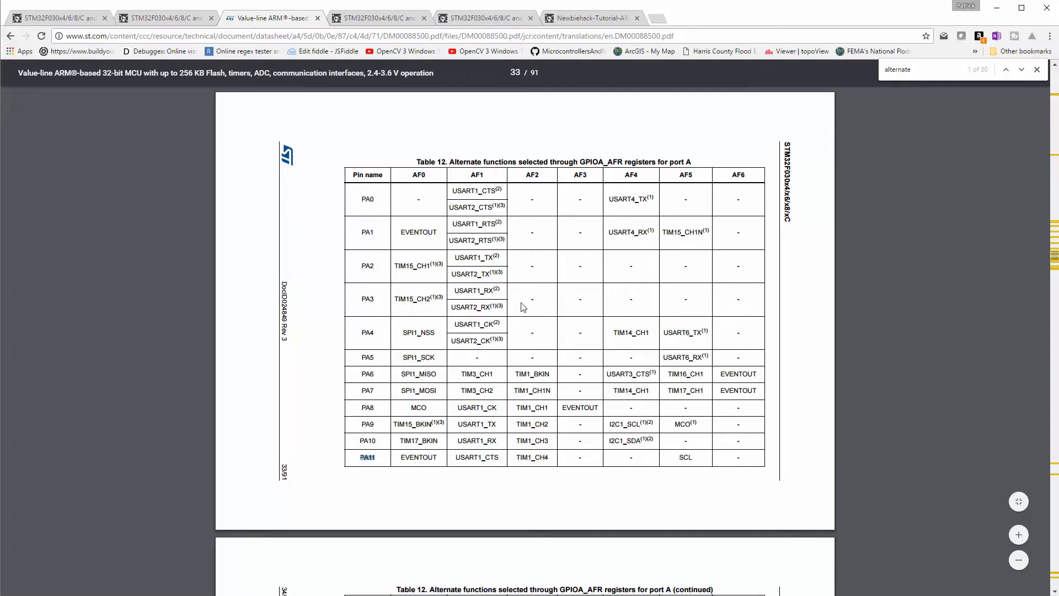
mouse_move(547, 236)
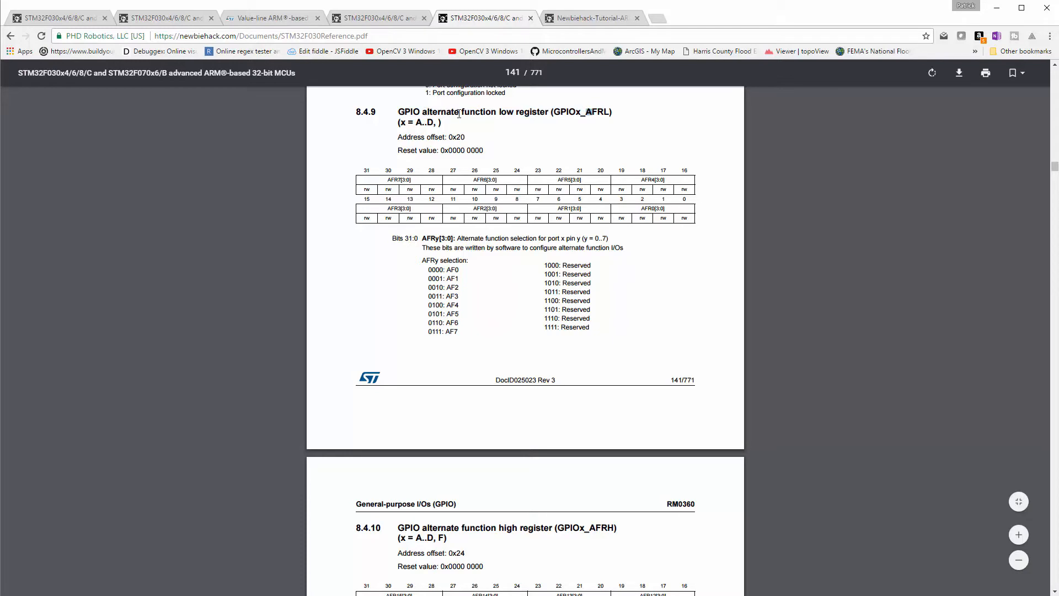
- Review the reference manual's GPIOx_AFRL AFR7 field and GPIOx_AFRH AFR11 field
scroll(down, 3)
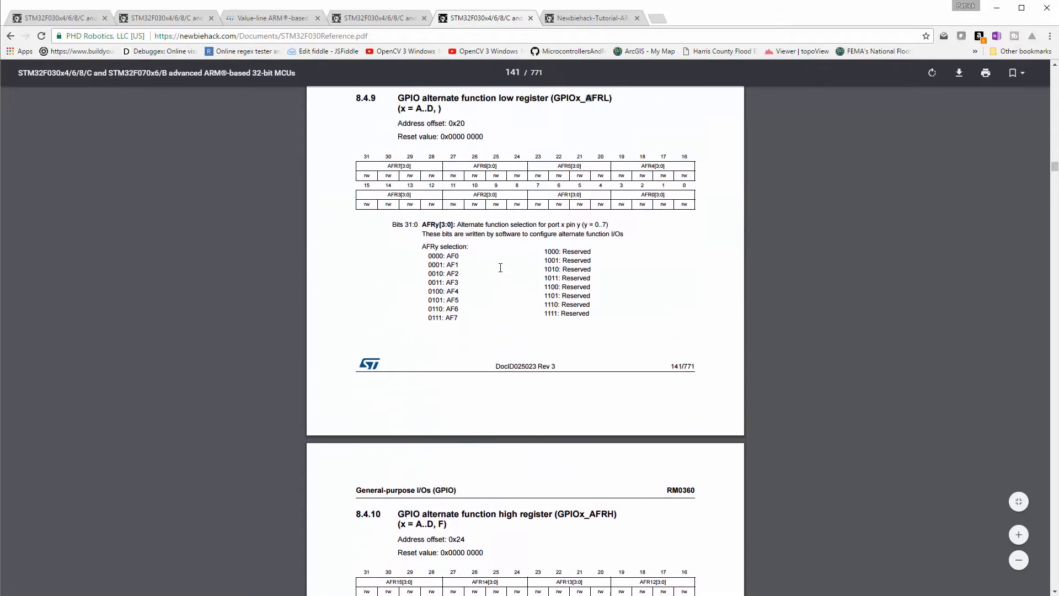
scroll(down, 3)
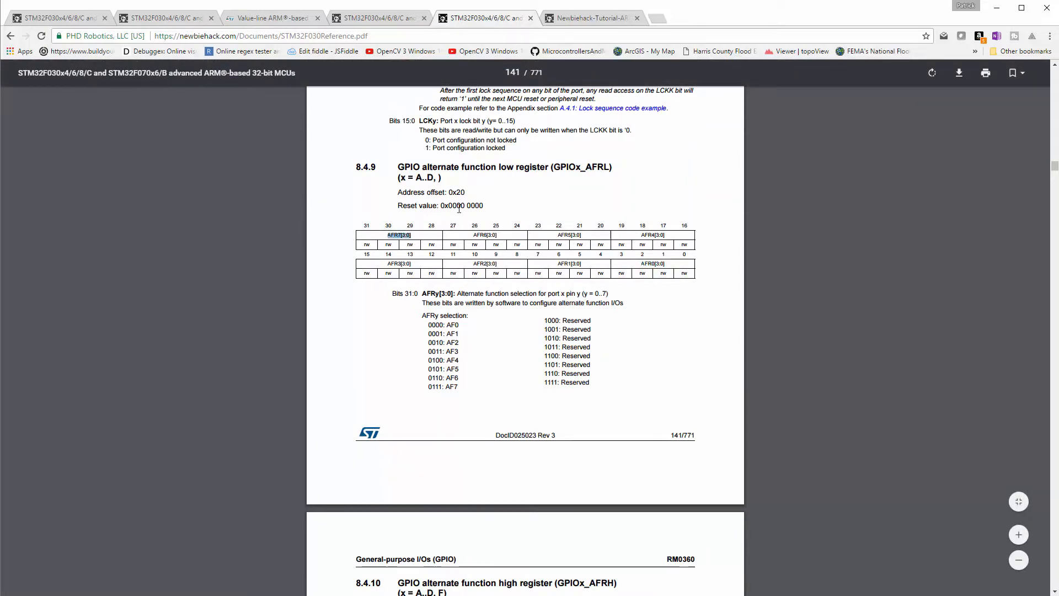
double_click(515, 166)
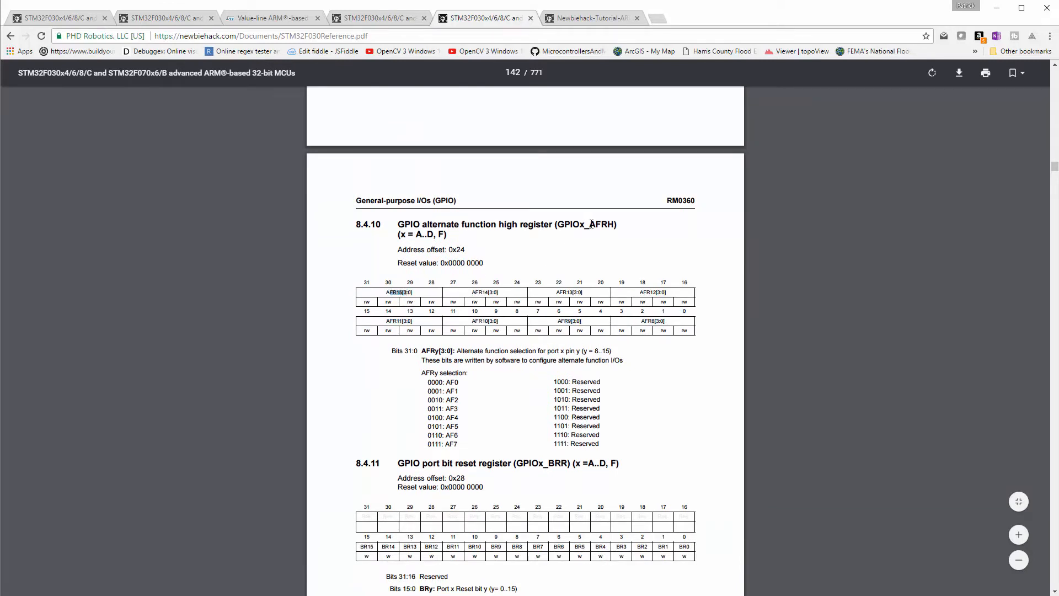
double_click(600, 223)
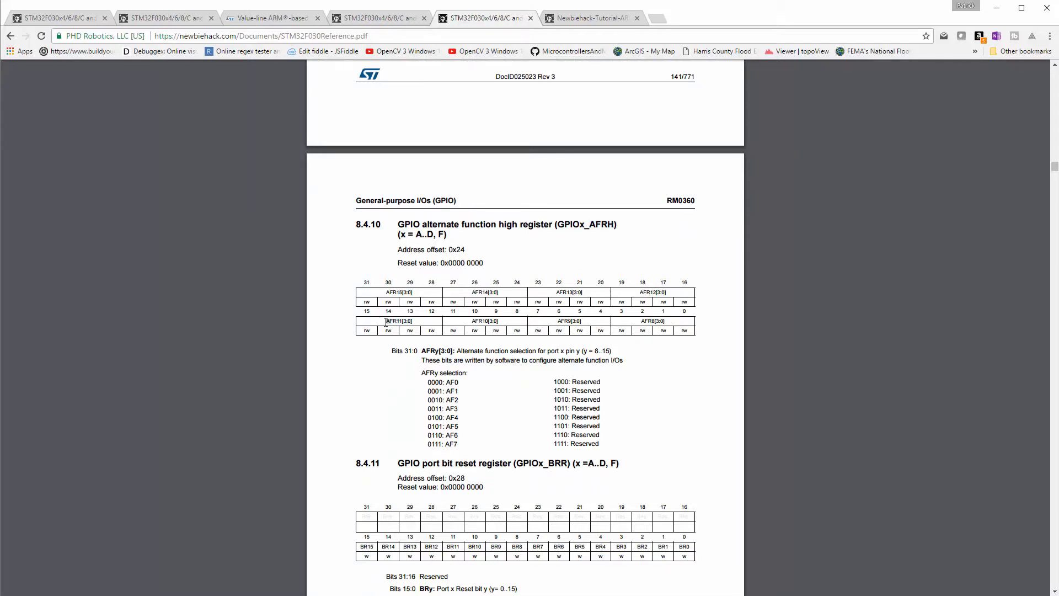
double_click(398, 320)
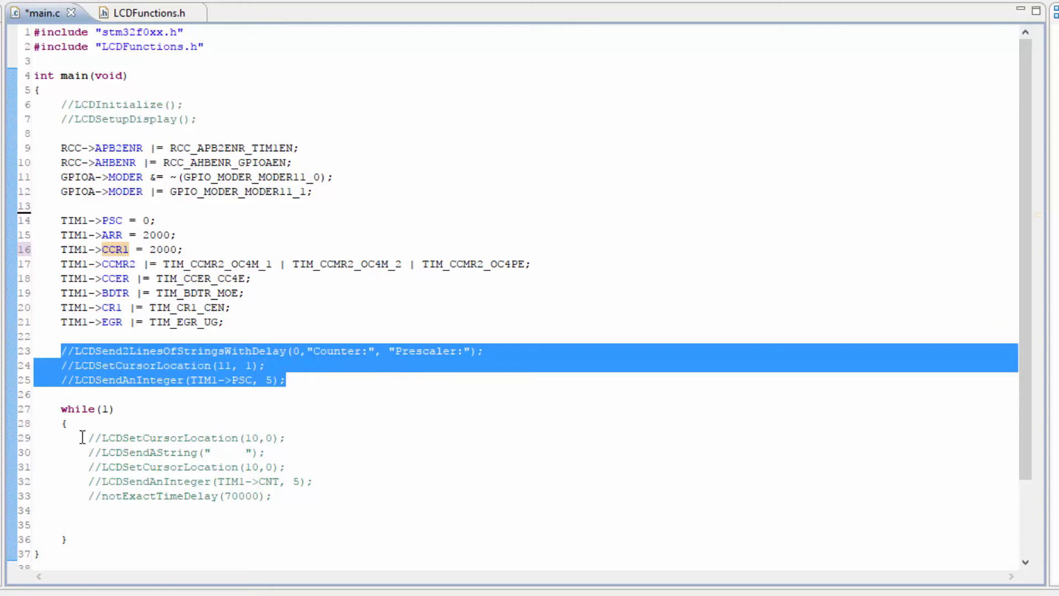
- Add an unfinished line GPIOA->AFR[1] = 0b after the GPIO mode setup in main.c
click(154, 219)
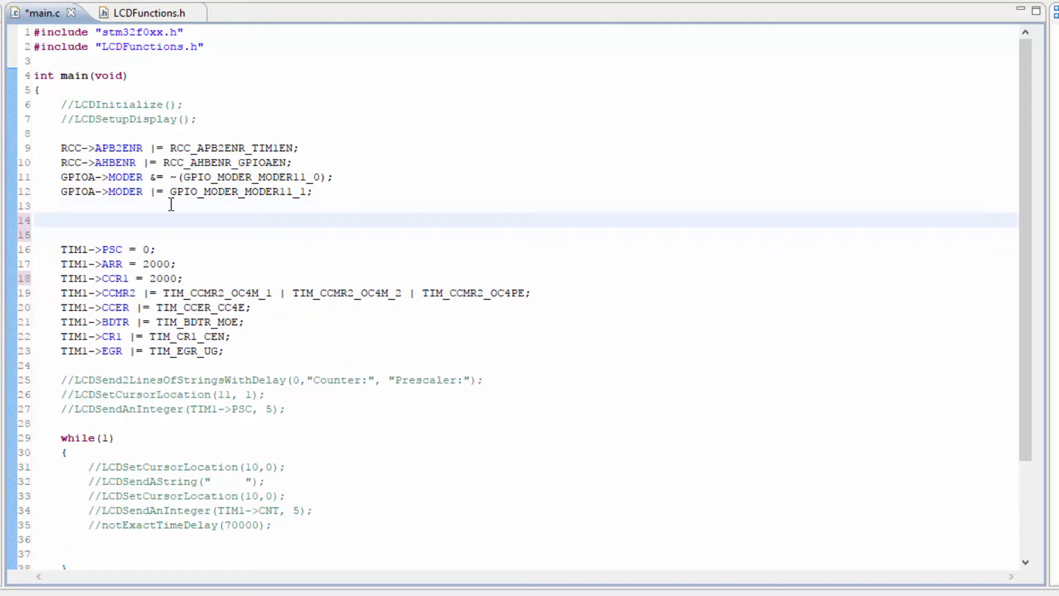
text(gpio)
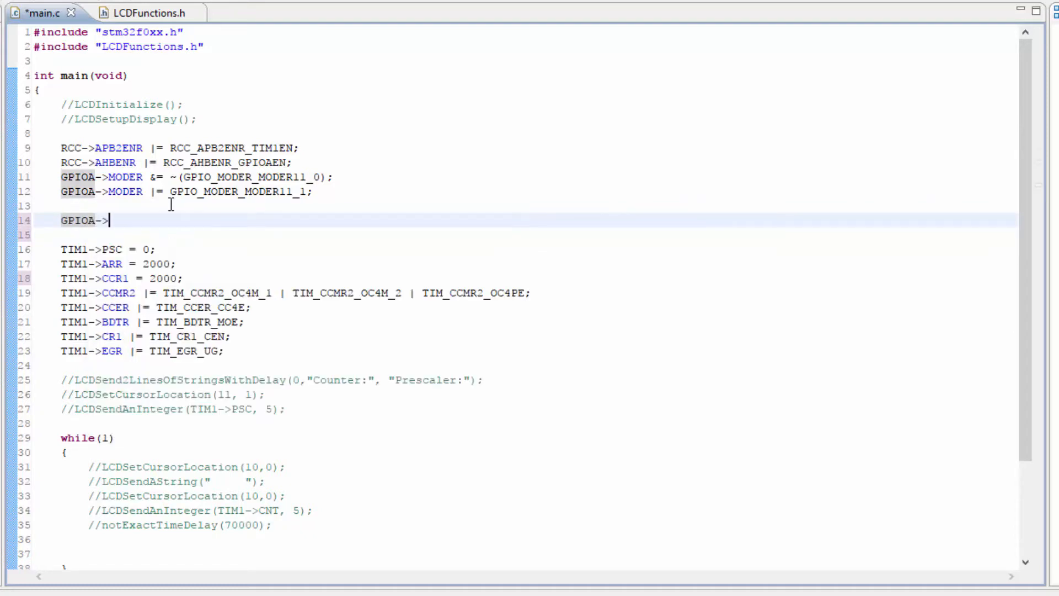
text(af)
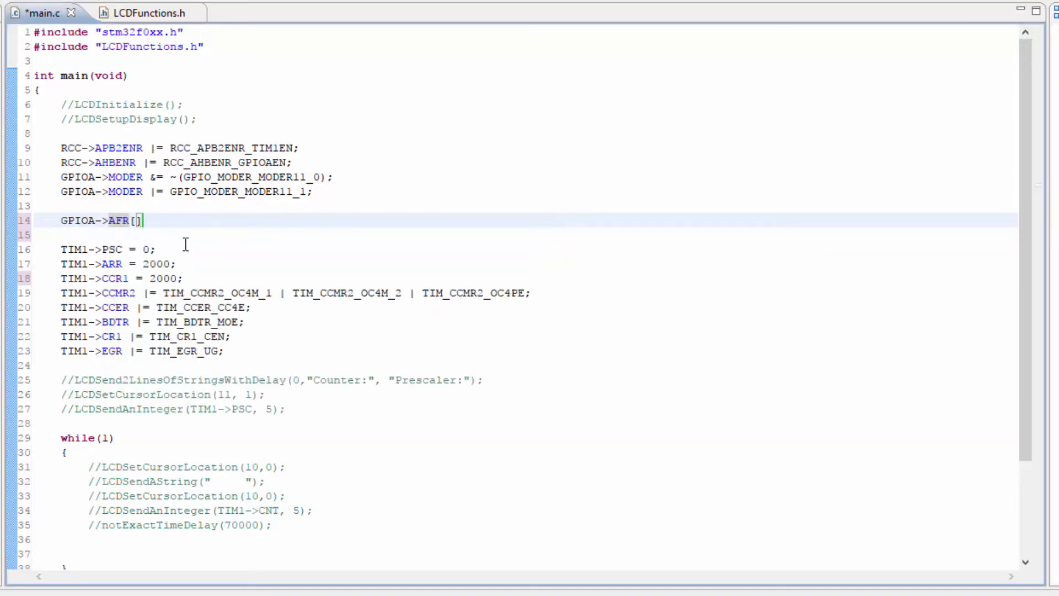
text(1)
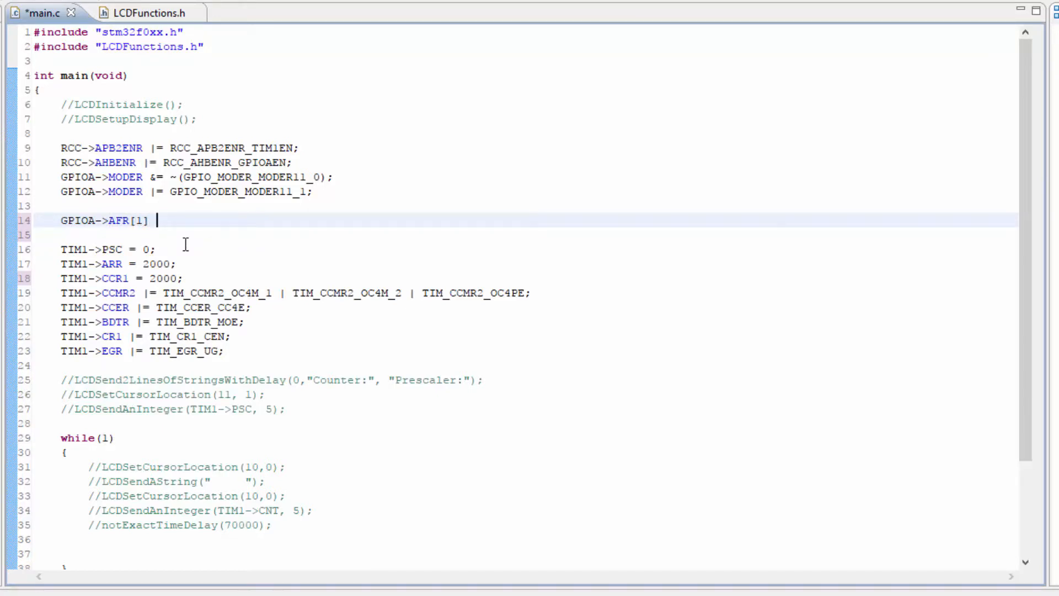
text(=)
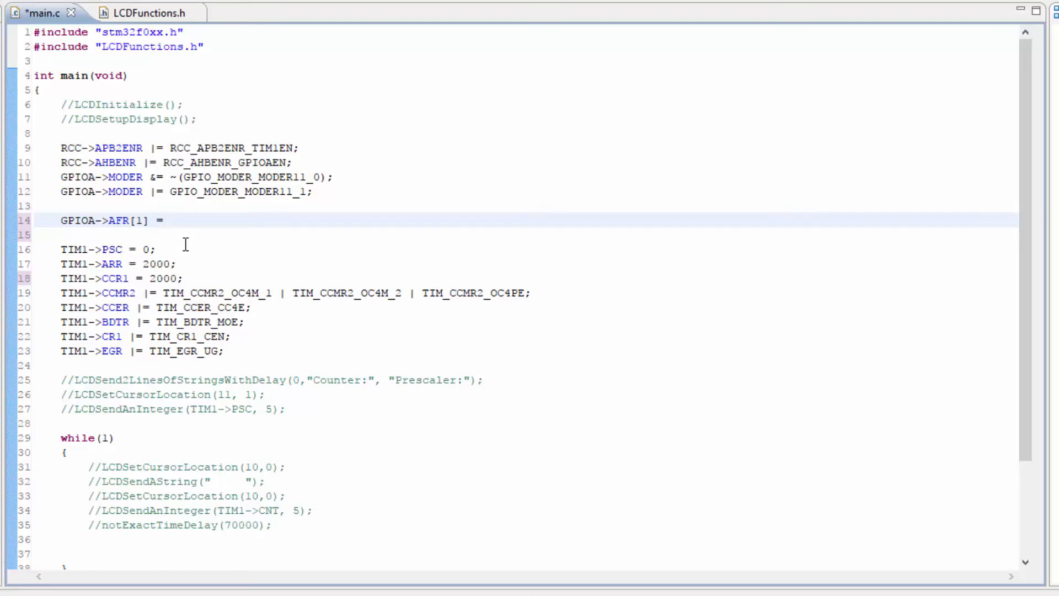
text(0b)
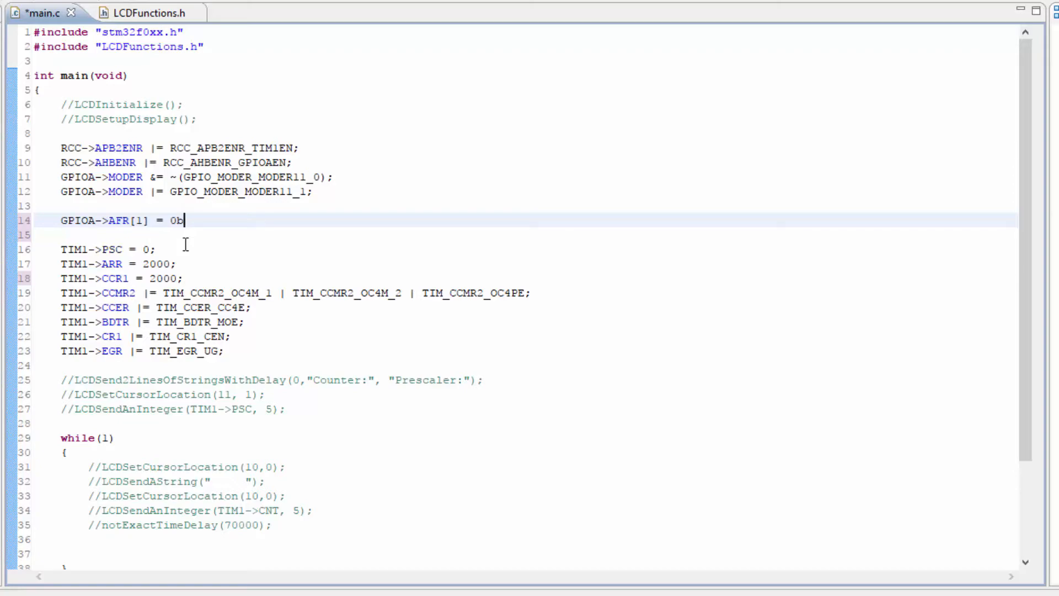
click(480, 17)
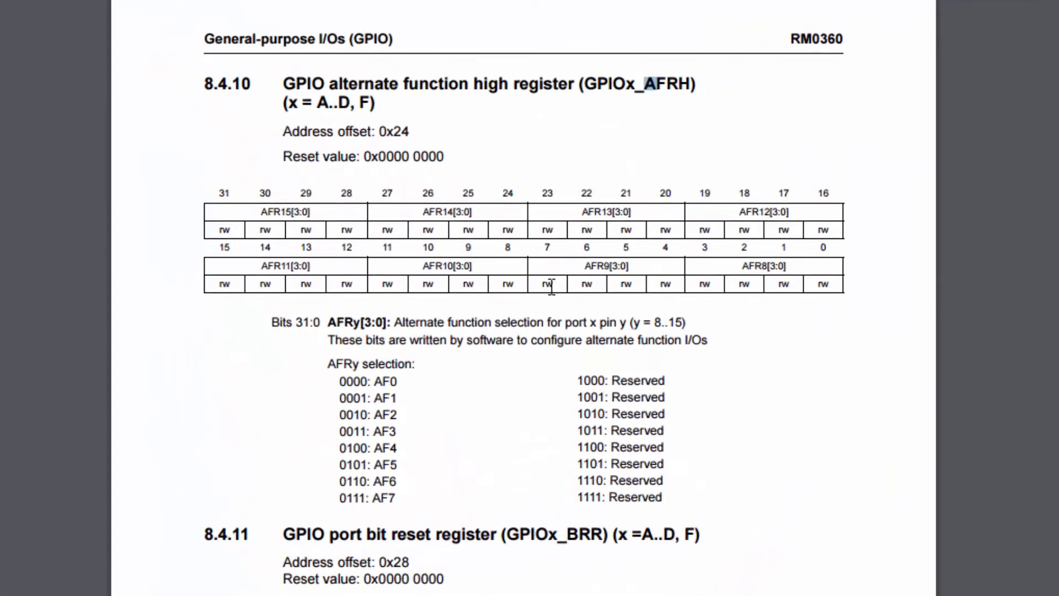
mouse_move(379, 314)
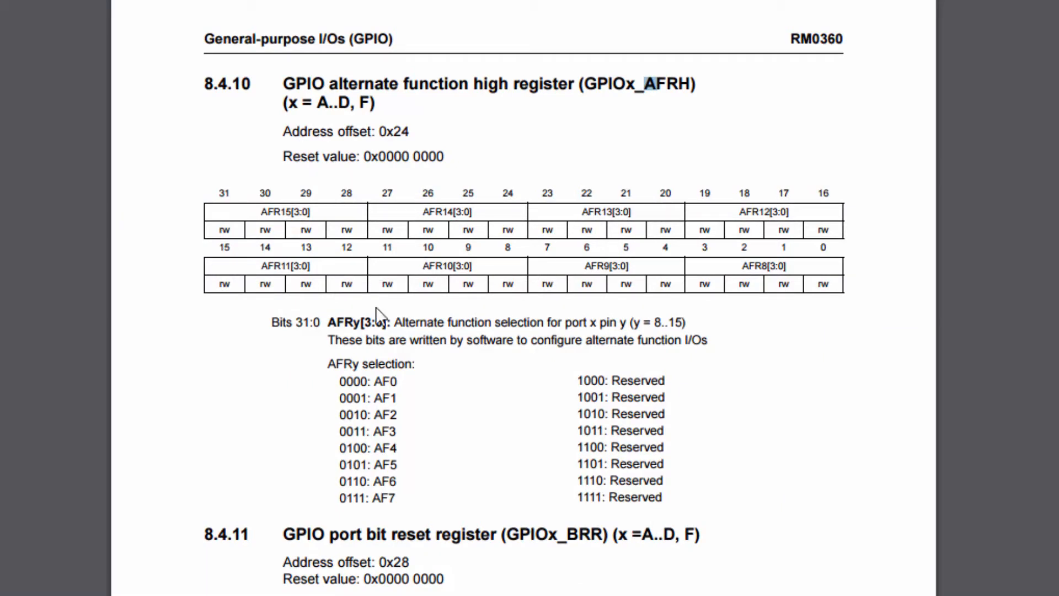
double_click(368, 413)
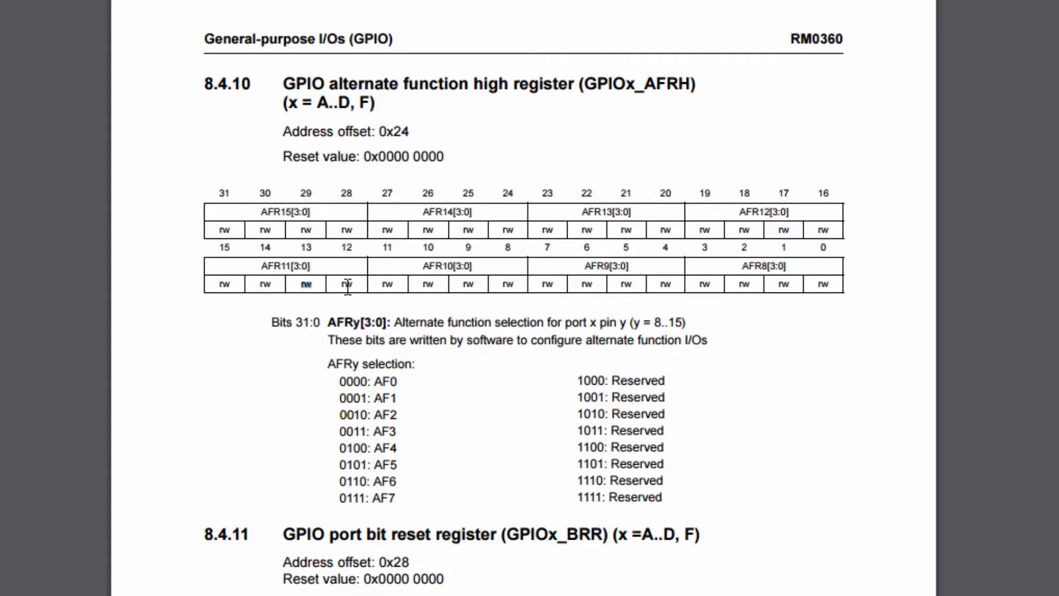
mouse_move(543, 285)
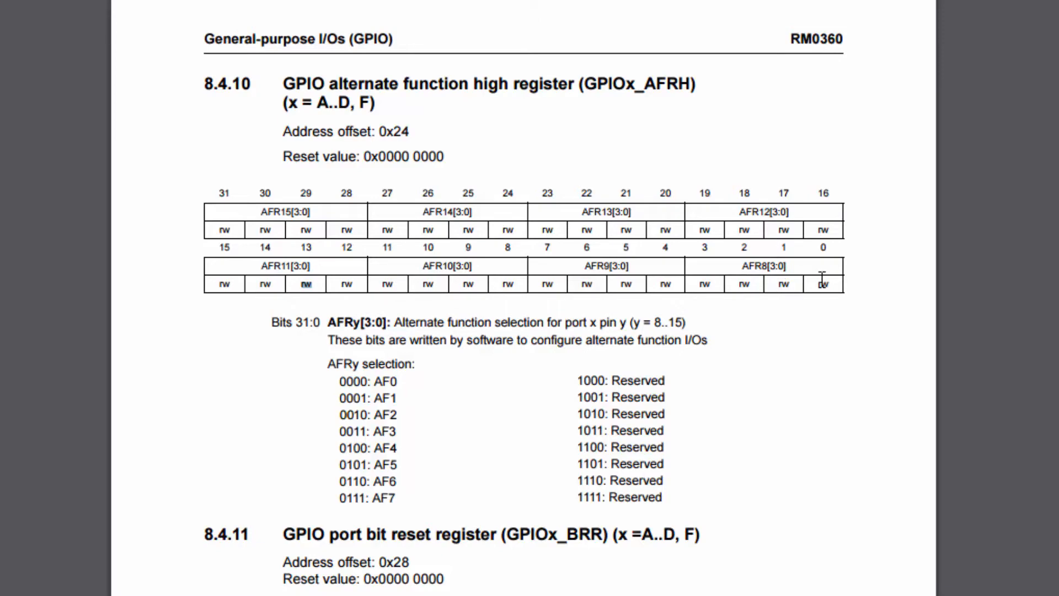
mouse_move(579, 50)
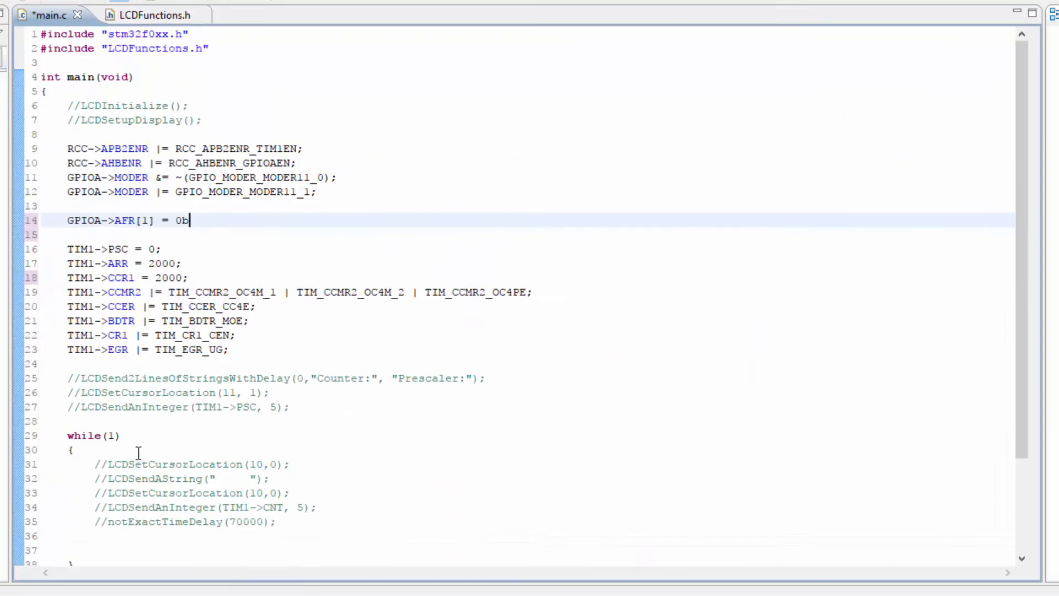
text(100000000000)
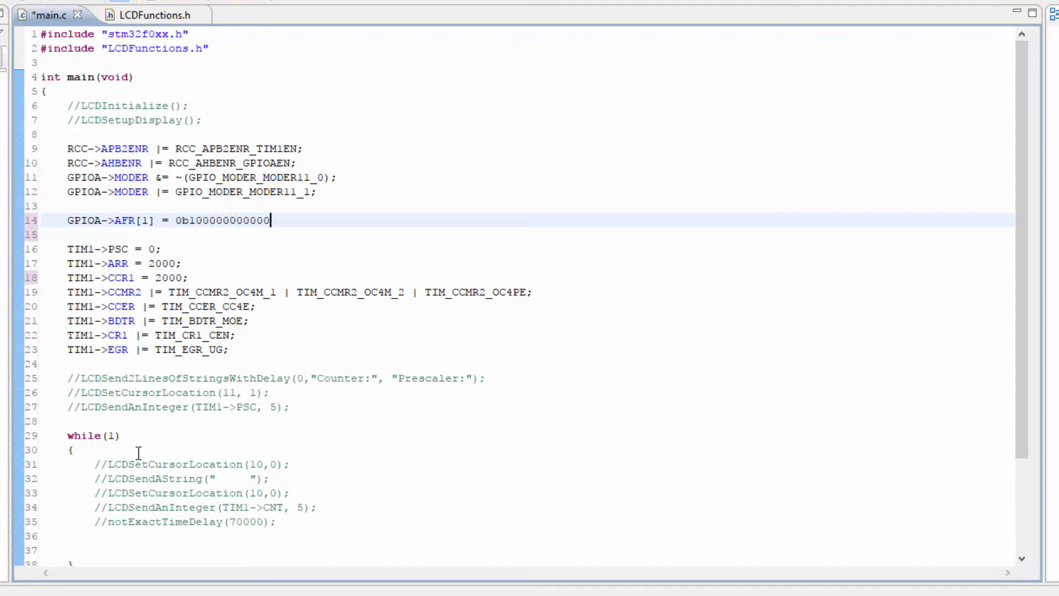
text(00;)
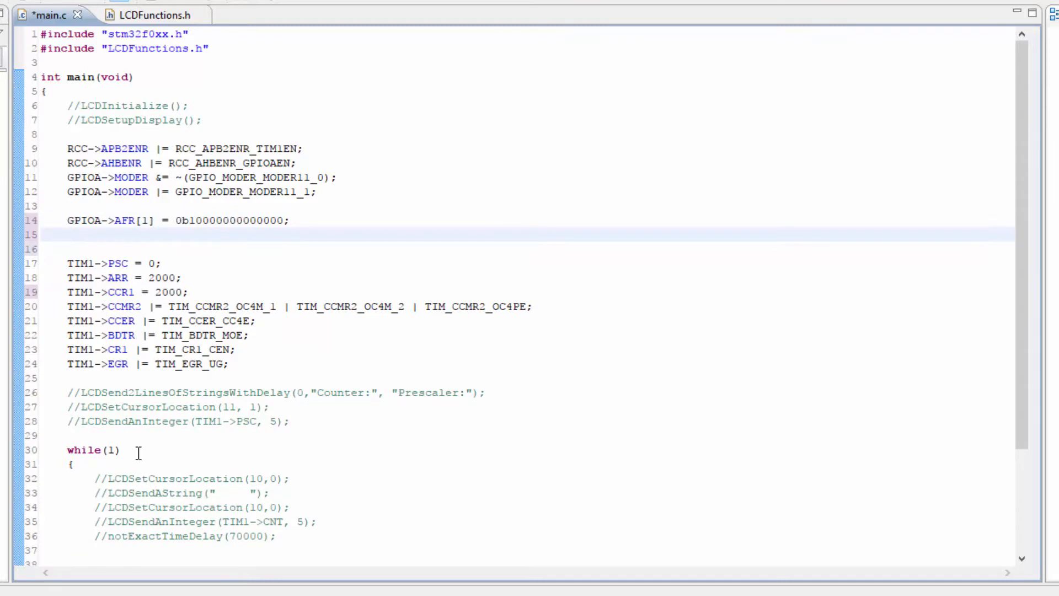
- Begin a second GPIOA->AFR[1] statement on line 15
text(gp)
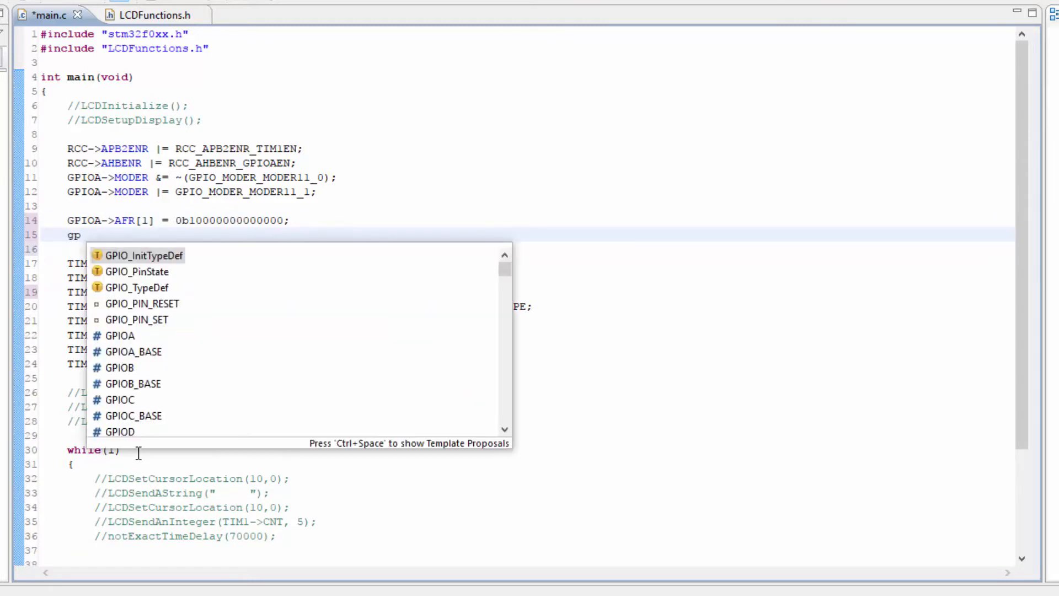
text(io)
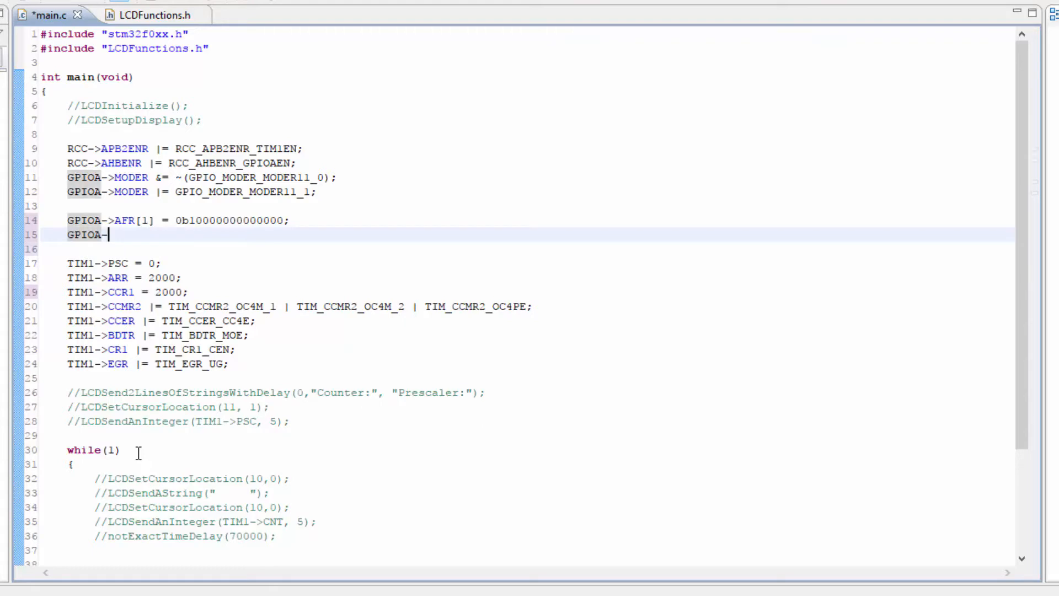
text(AFR)
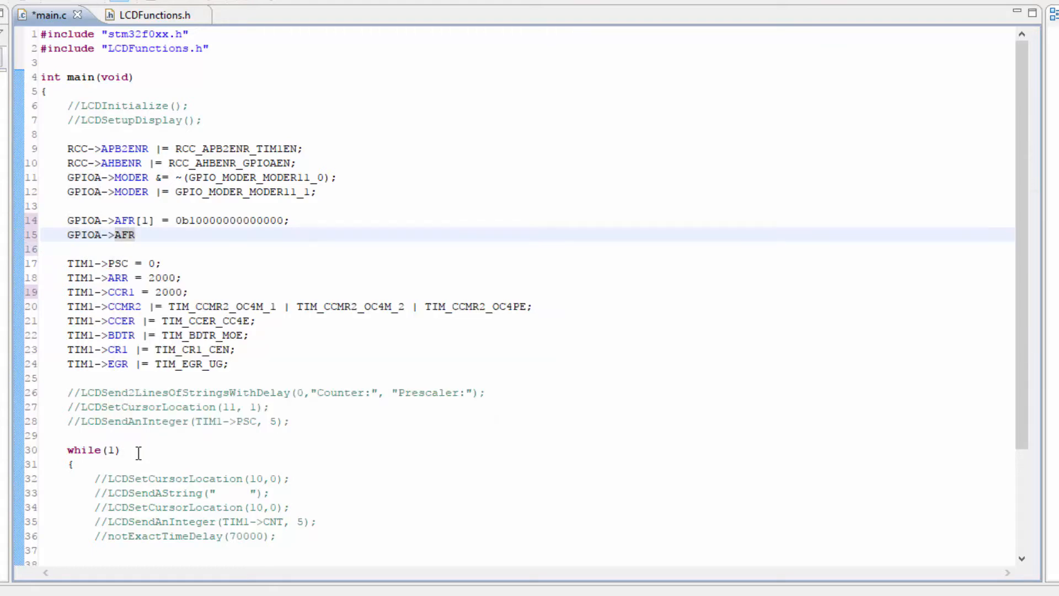
text([1])
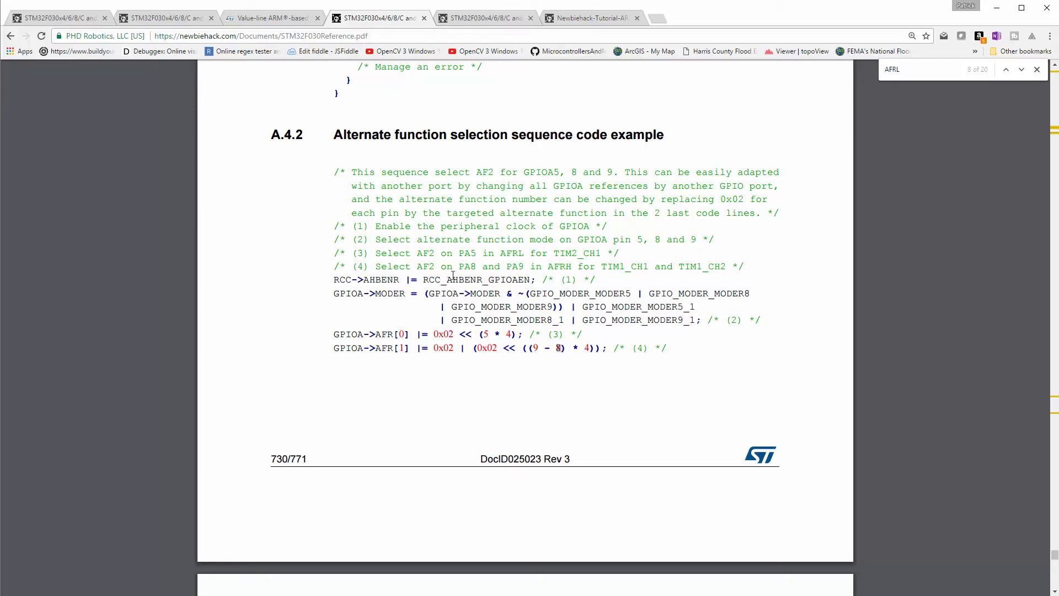
- Return to main.c after viewing the alternate function selection code example
click(162, 18)
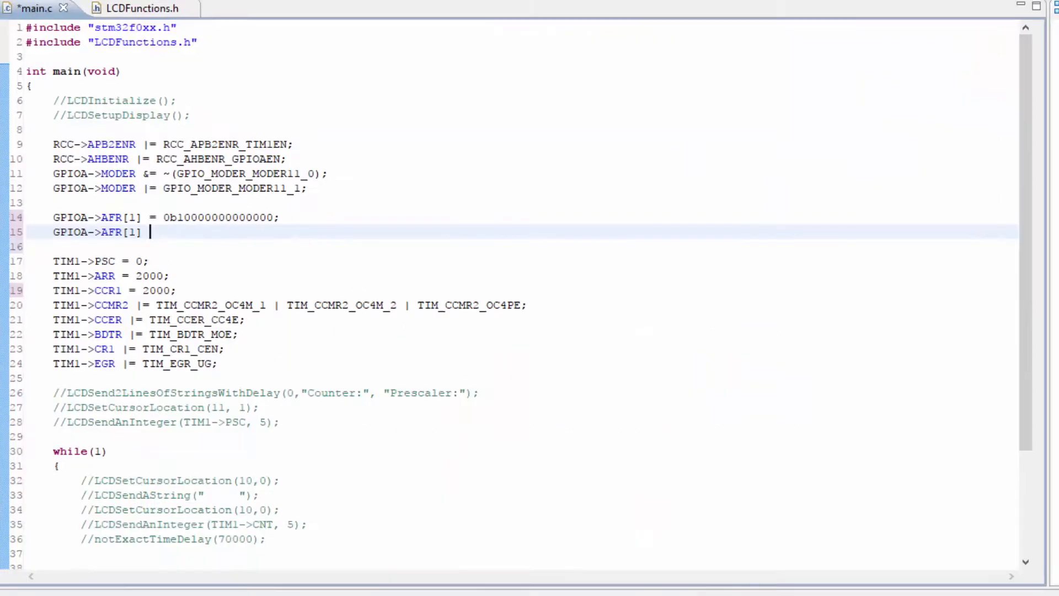
- Extend line 15 to GPIOA->AFR[1] = 0x02 <<, as a plain assignment
key(BackSpace)
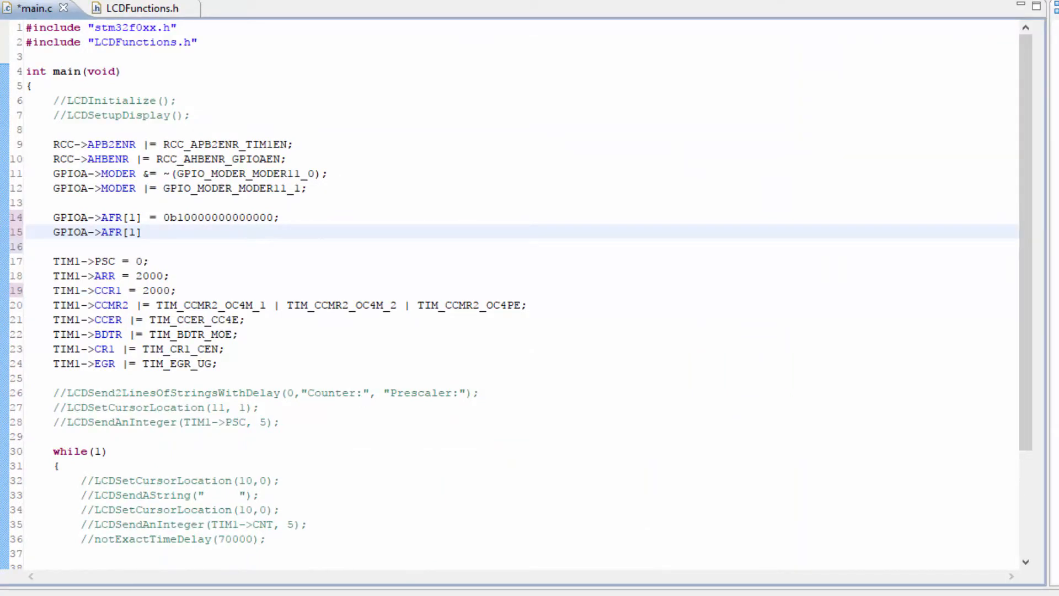
text(|=)
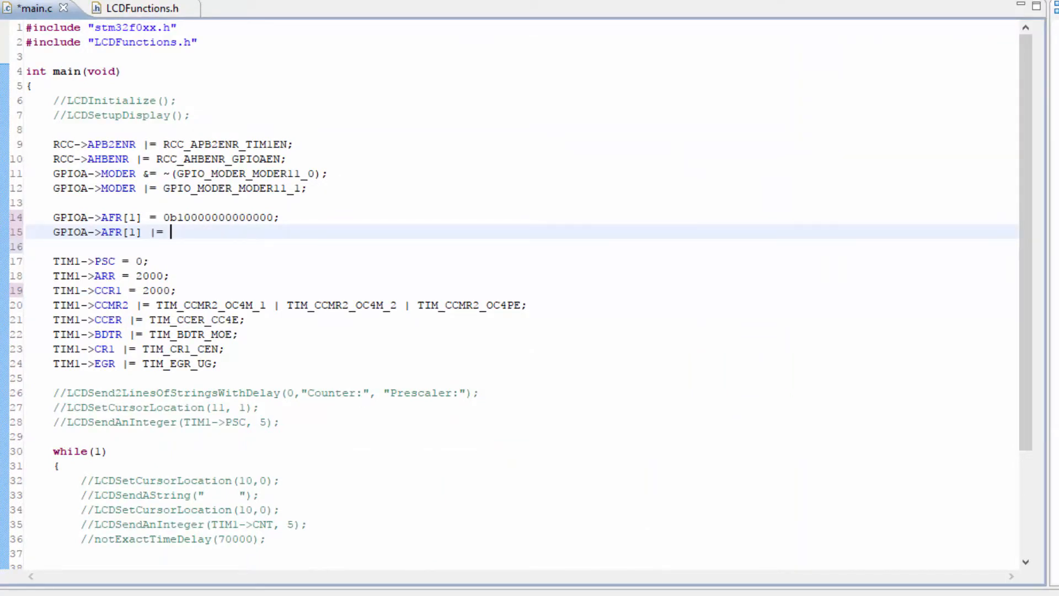
key(BackSpace)
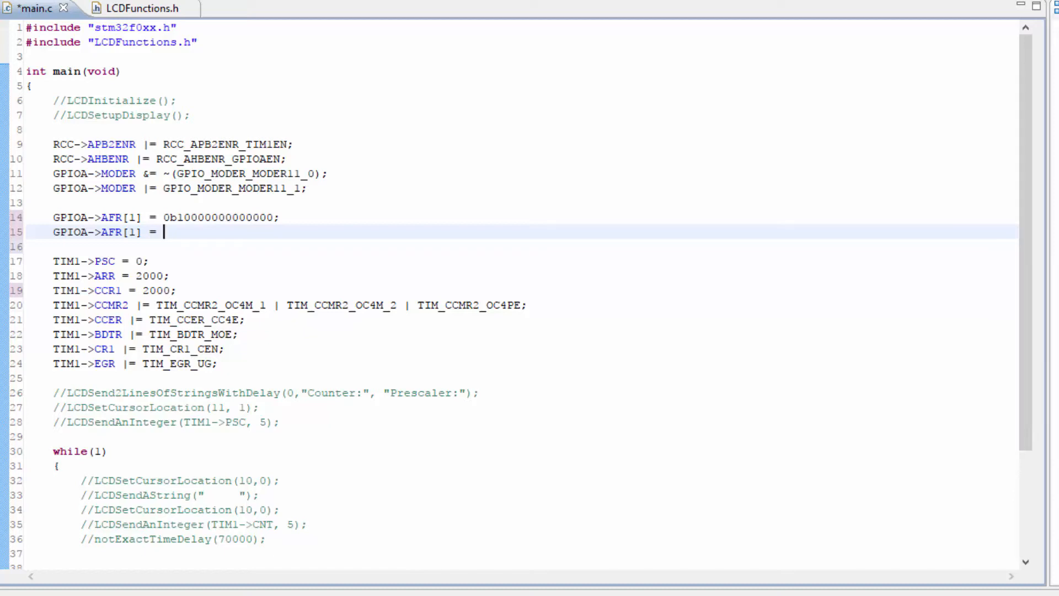
text(0b)
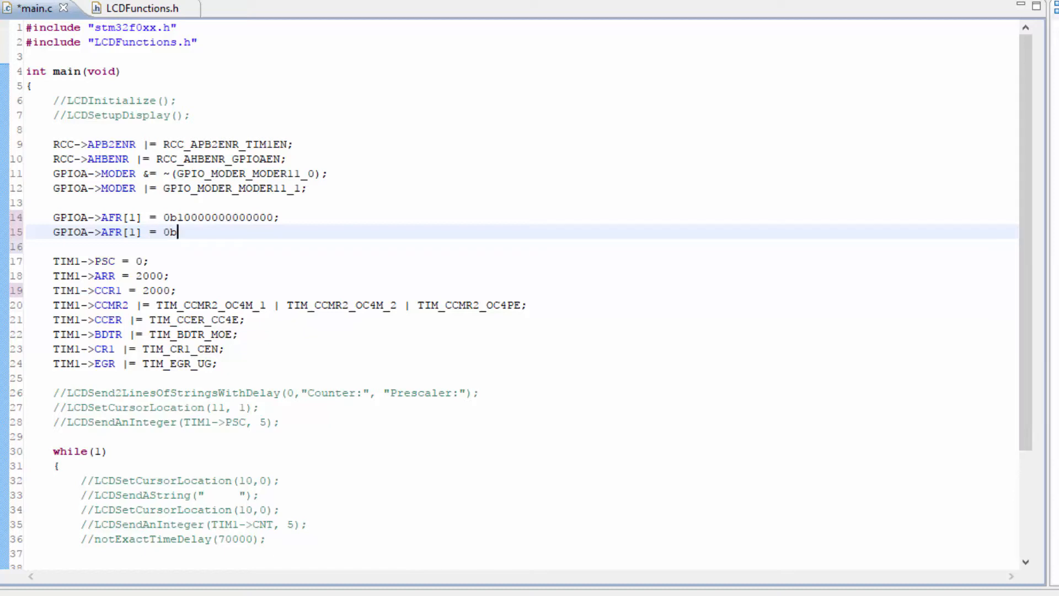
text(1)
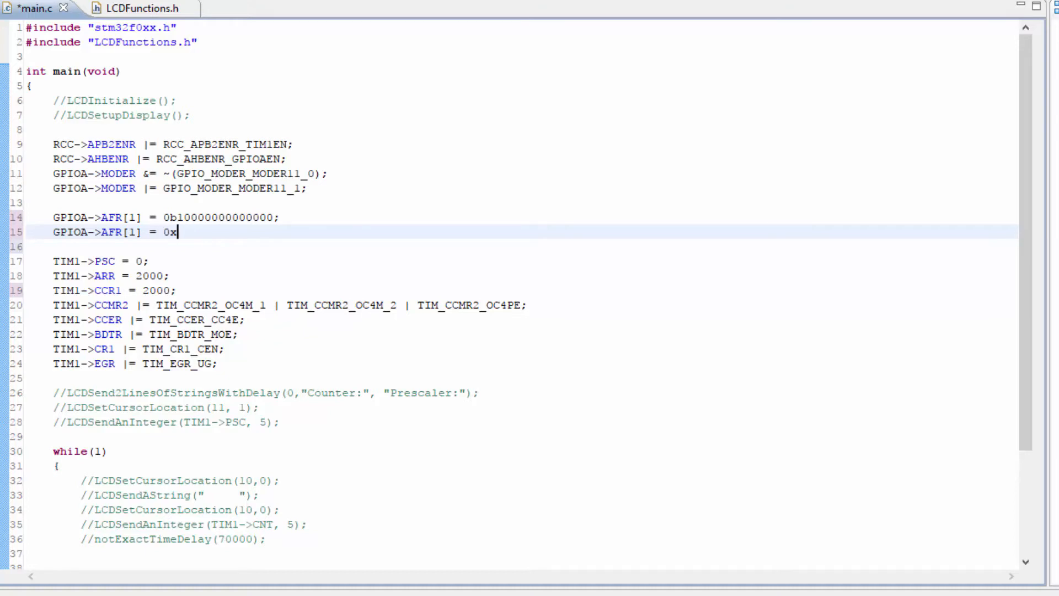
text(02)
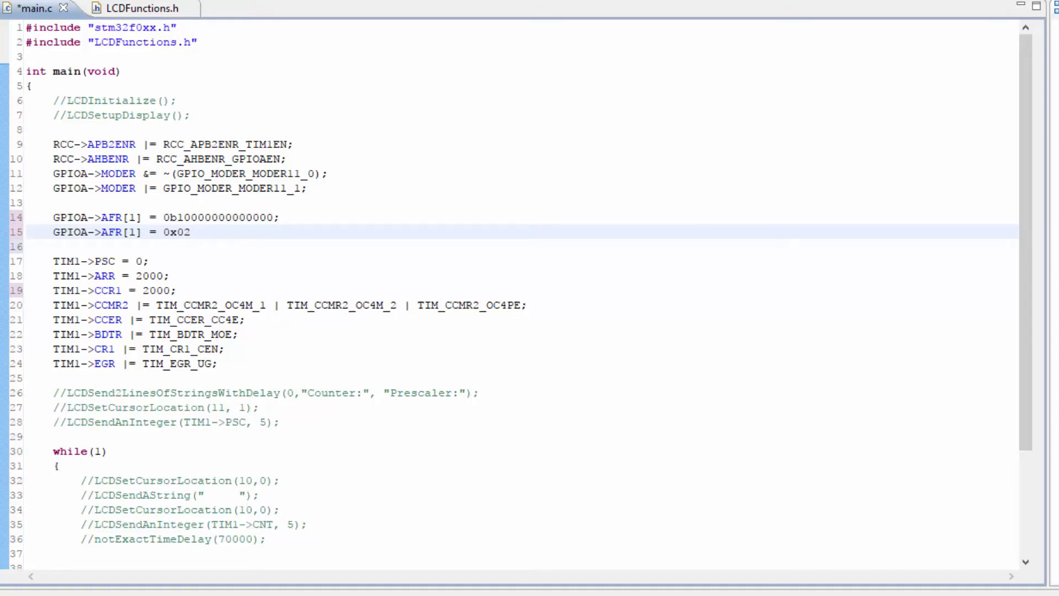
text(<<)
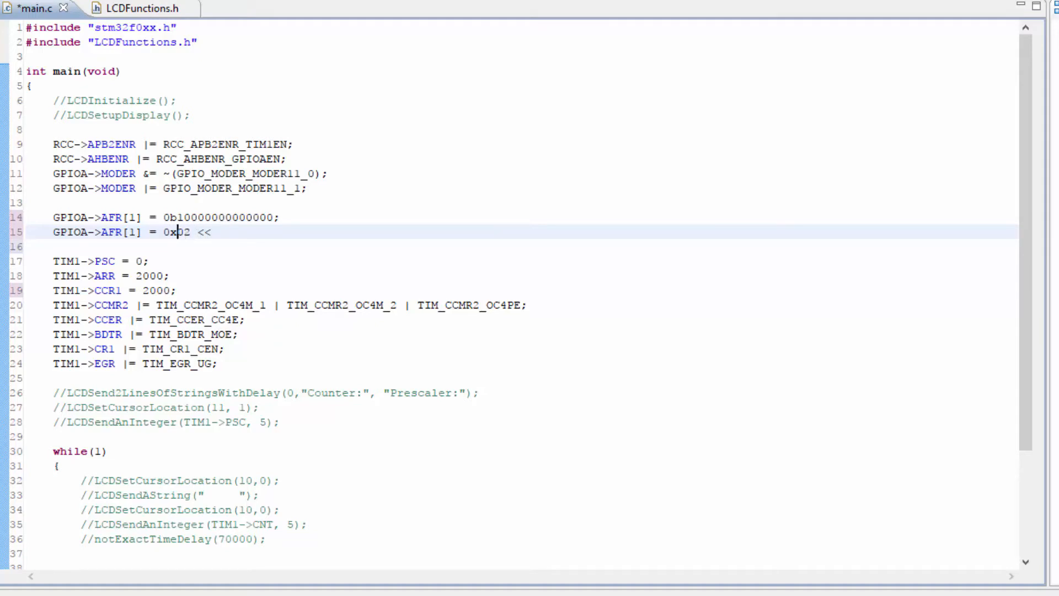
text(0)
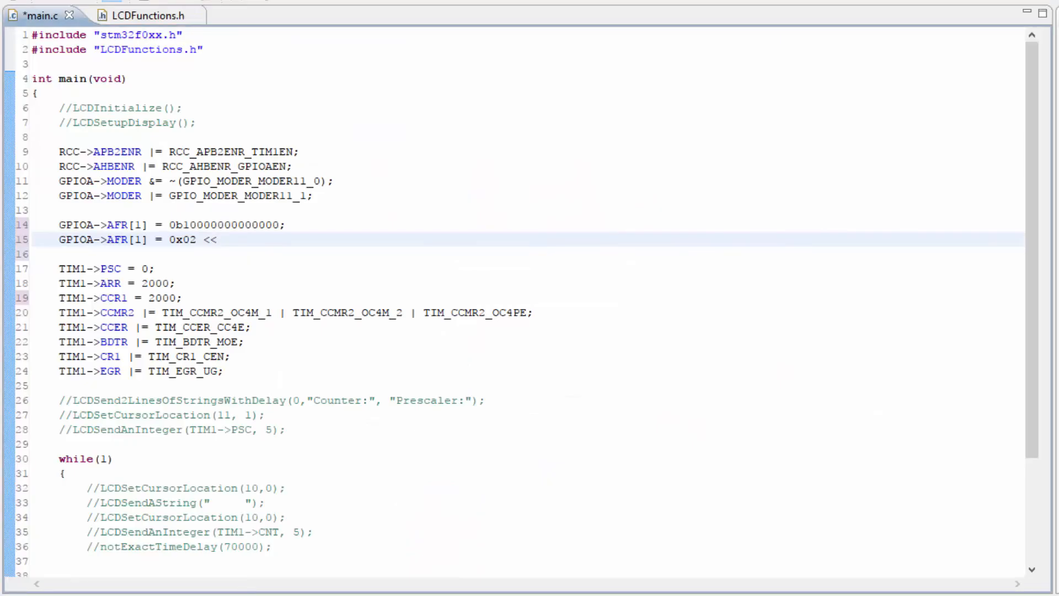
- Finish line 15 as GPIOA->AFR[1] = 0x02 << (3 * 4); and inspect line 14's binary bits
text(()
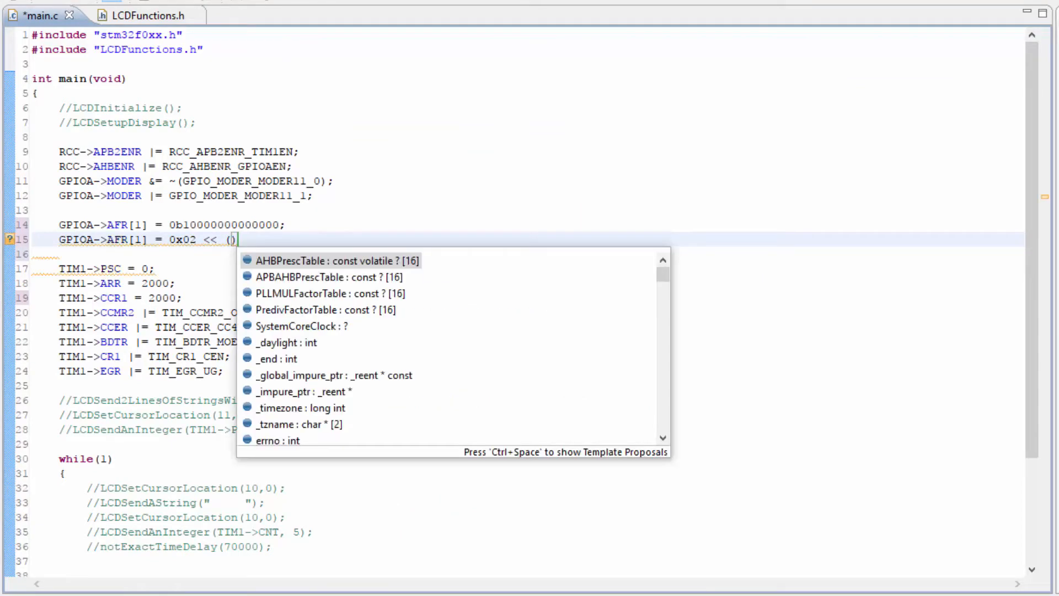
text(3 * 4)
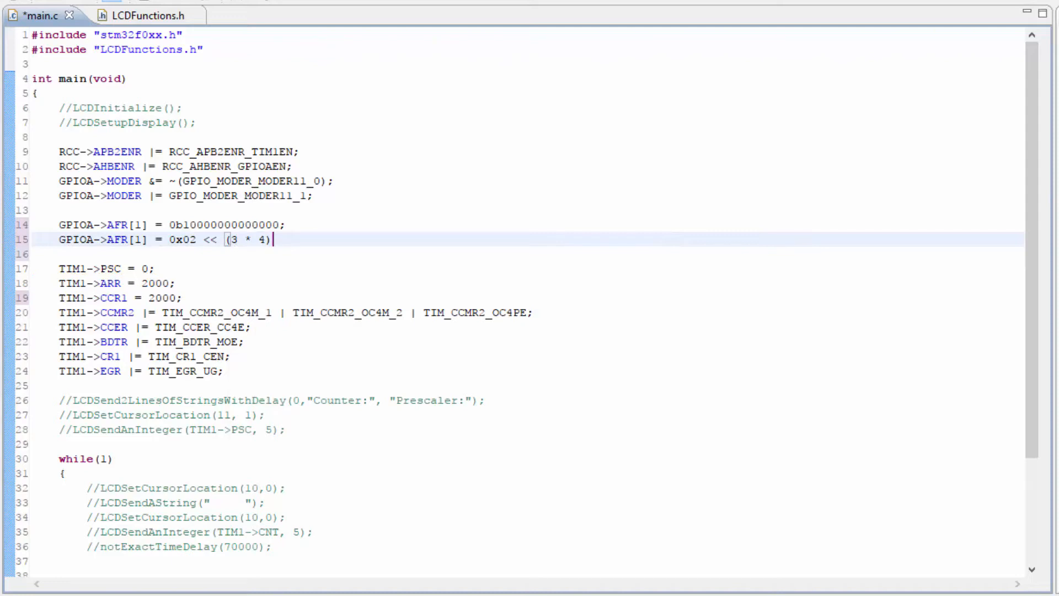
text(;)
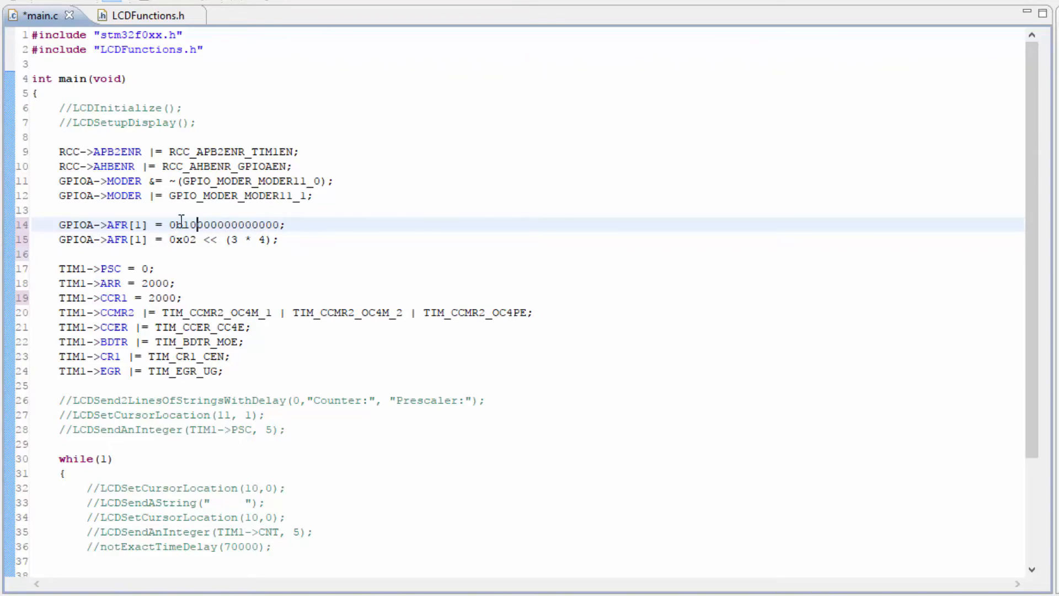
double_click(187, 224)
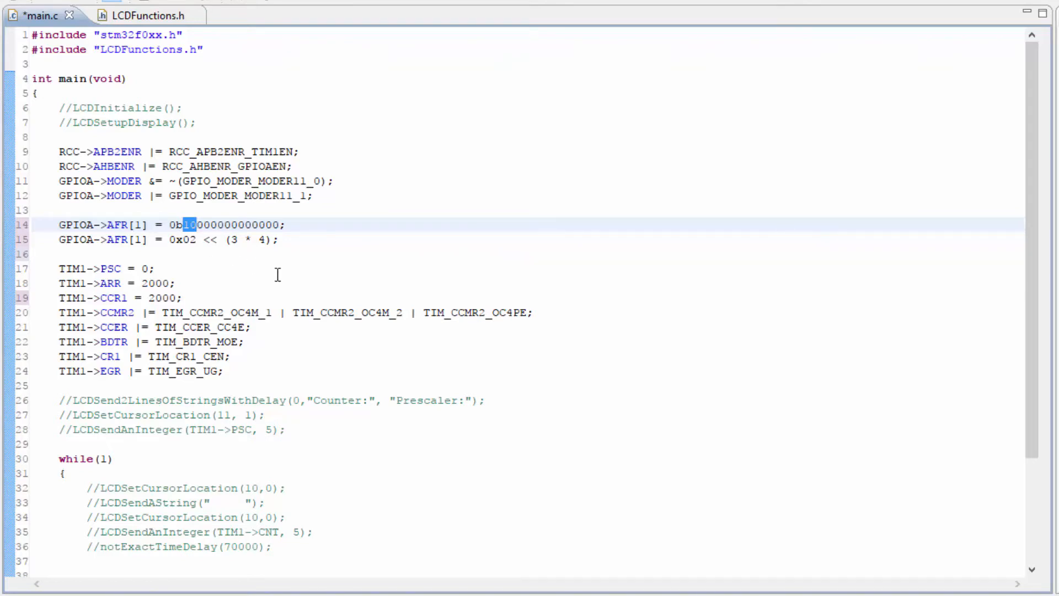
drag(182, 225, 277, 239)
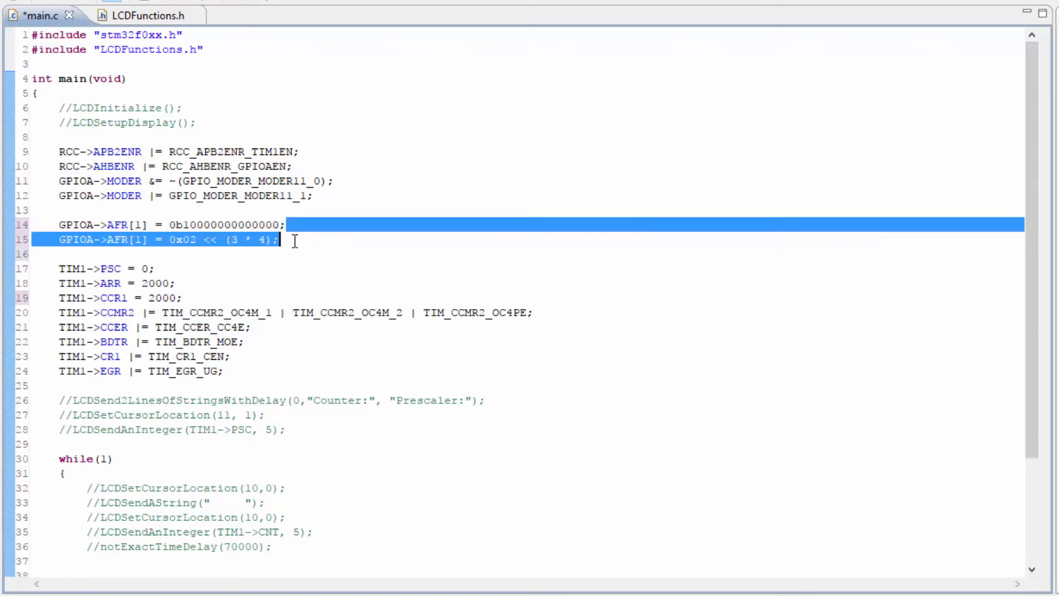
- Delete the shift-based AFR[1] line and change line 18's CCR1 to CCR4
key(Delete)
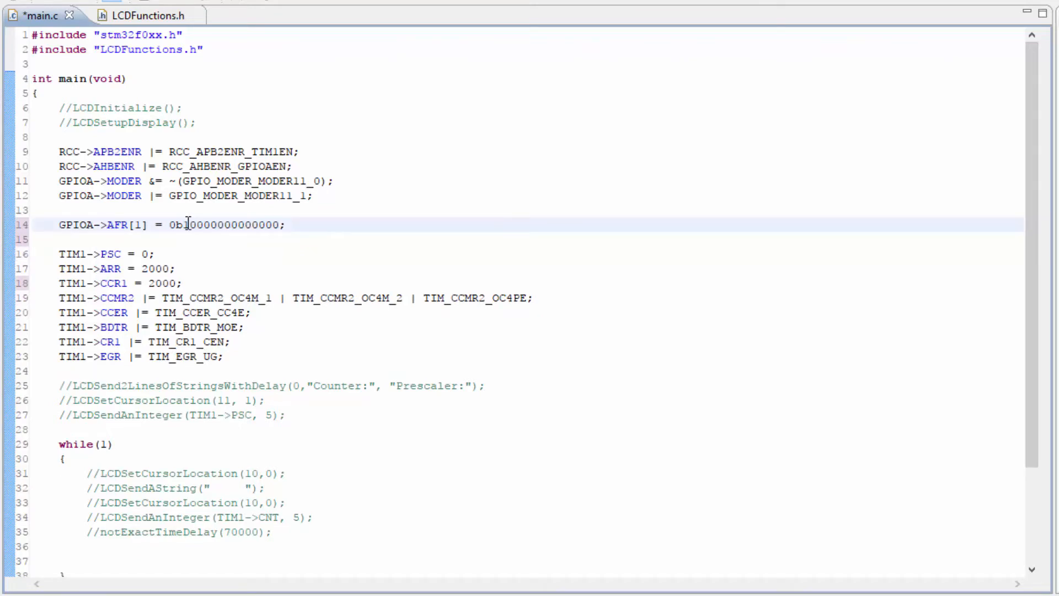
text(1)
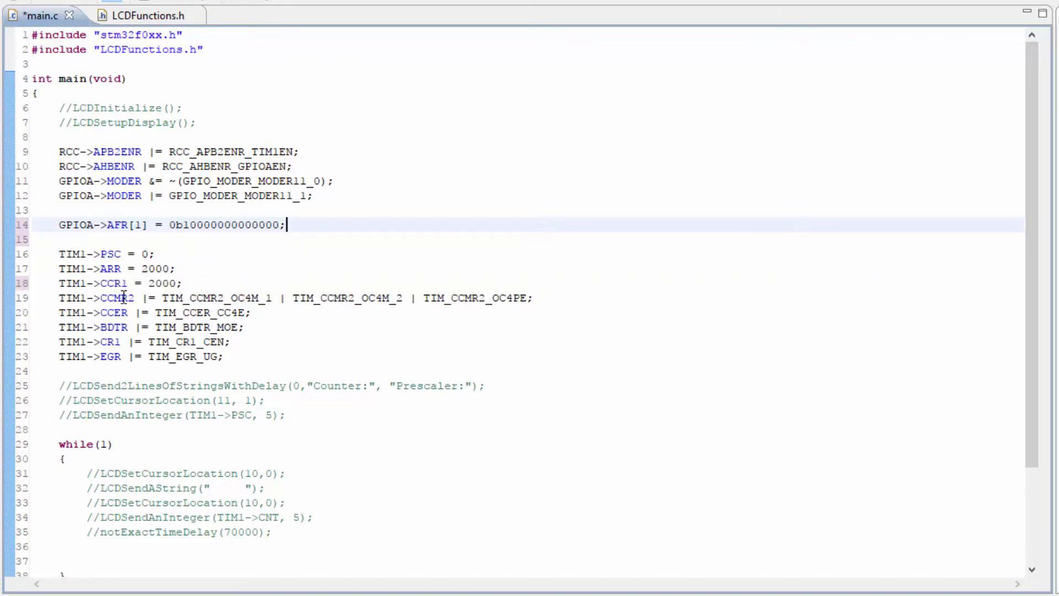
double_click(110, 283)
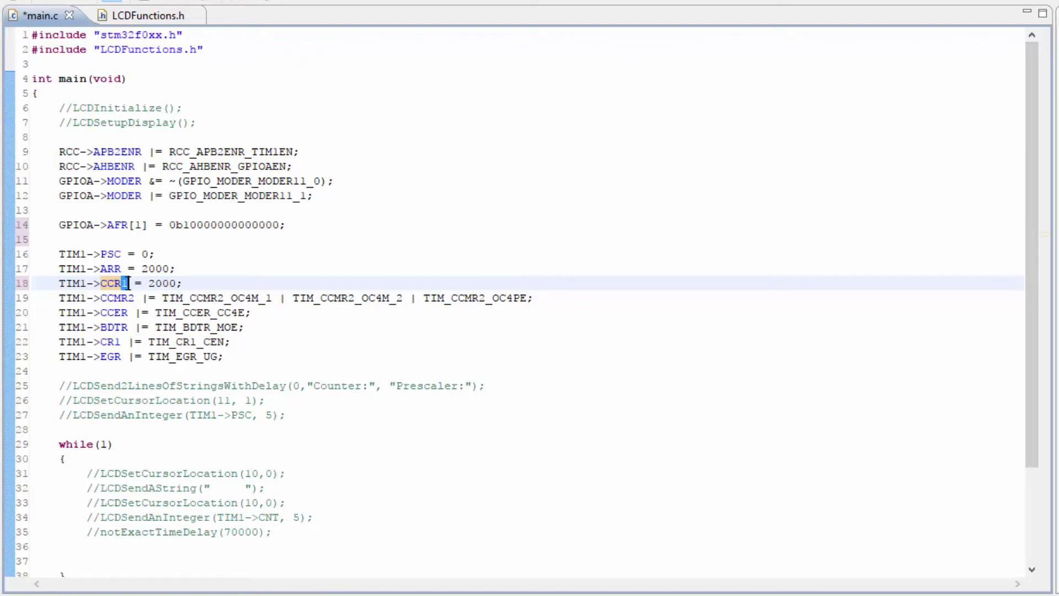
text(4)
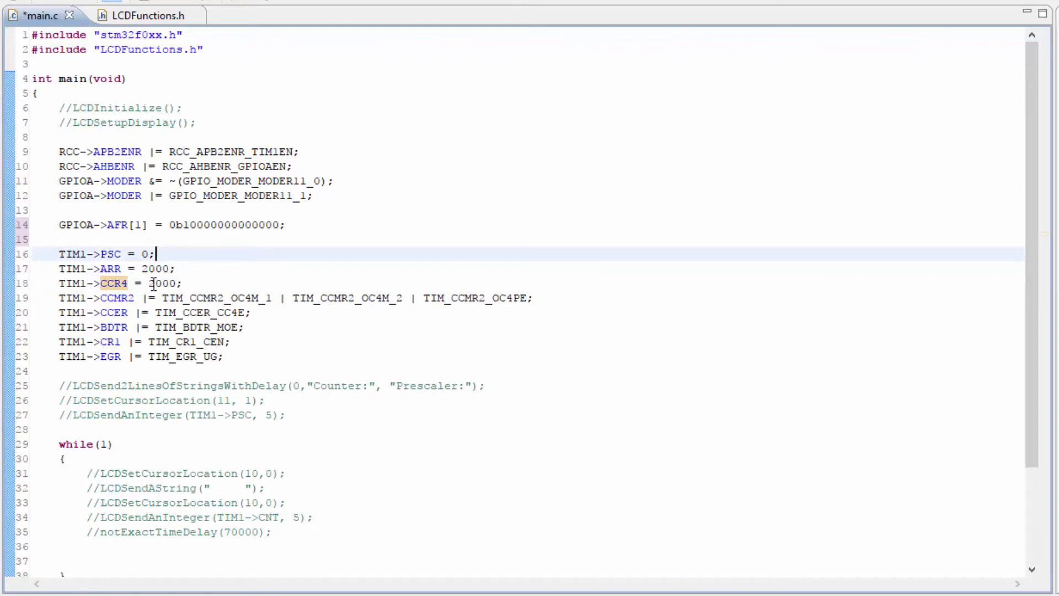
- Recheck the TIM1->CCR4 = 2000 register name on line 18
double_click(160, 283)
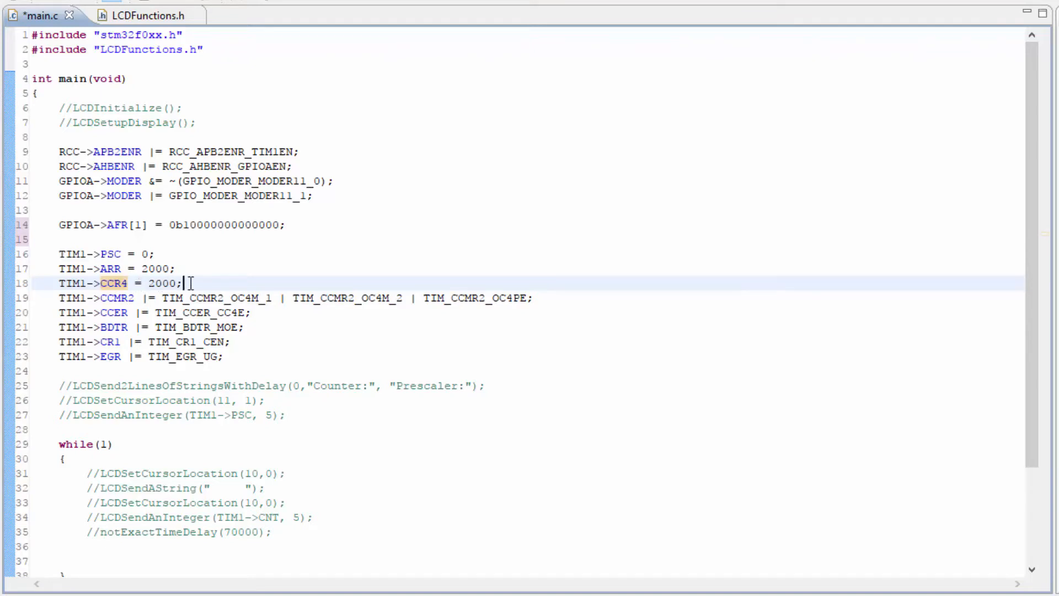
double_click(113, 284)
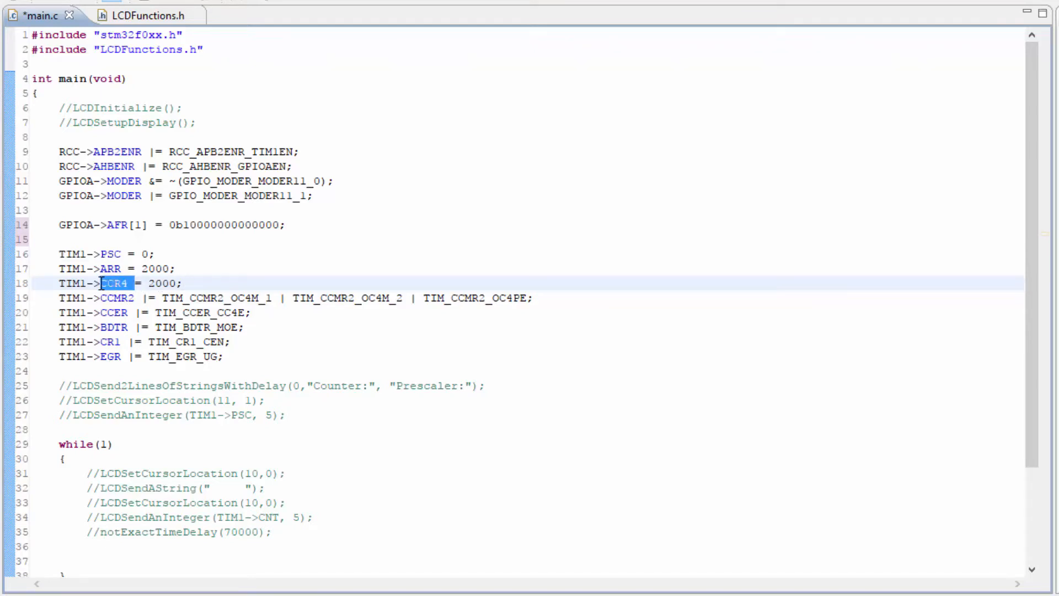
mouse_move(121, 180)
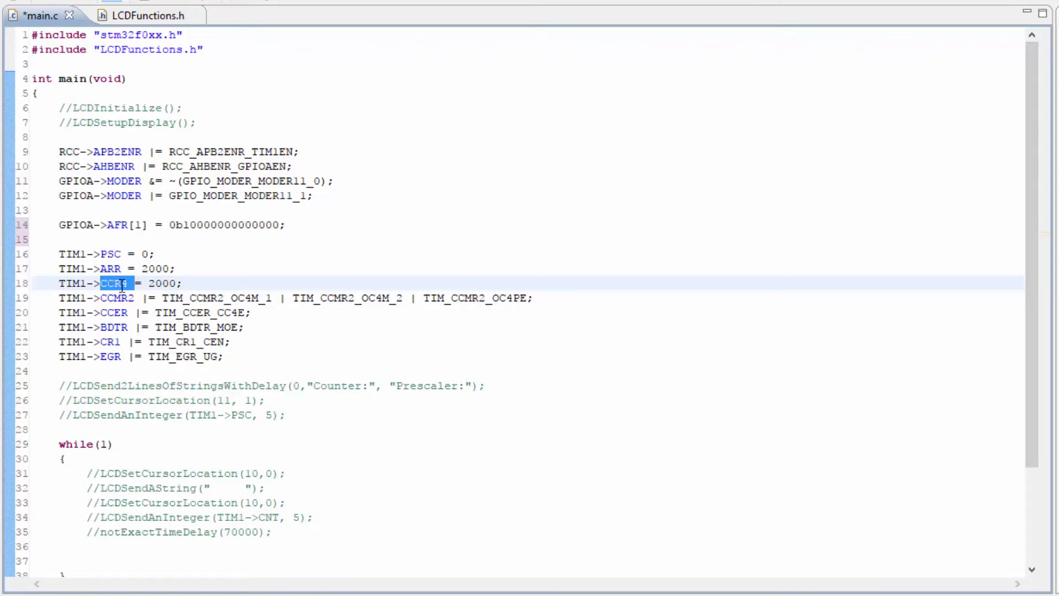
click(120, 283)
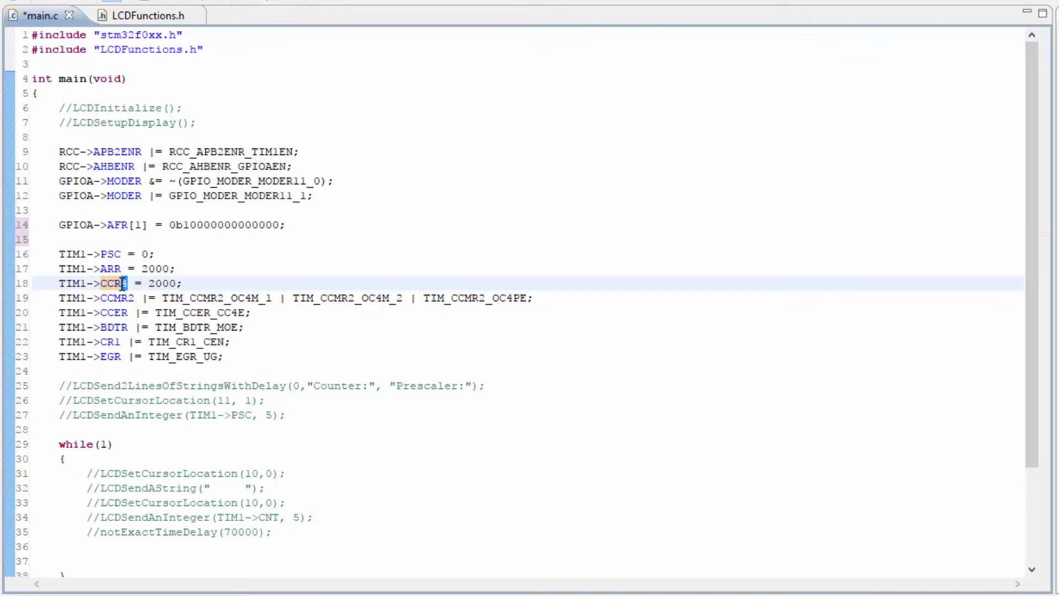
click(142, 284)
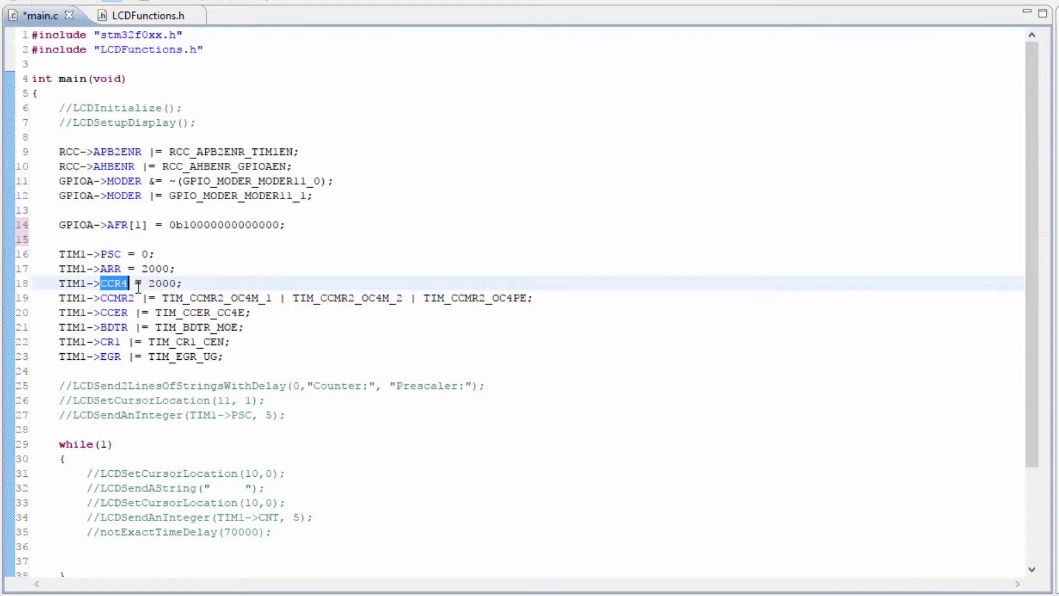
text(cc)
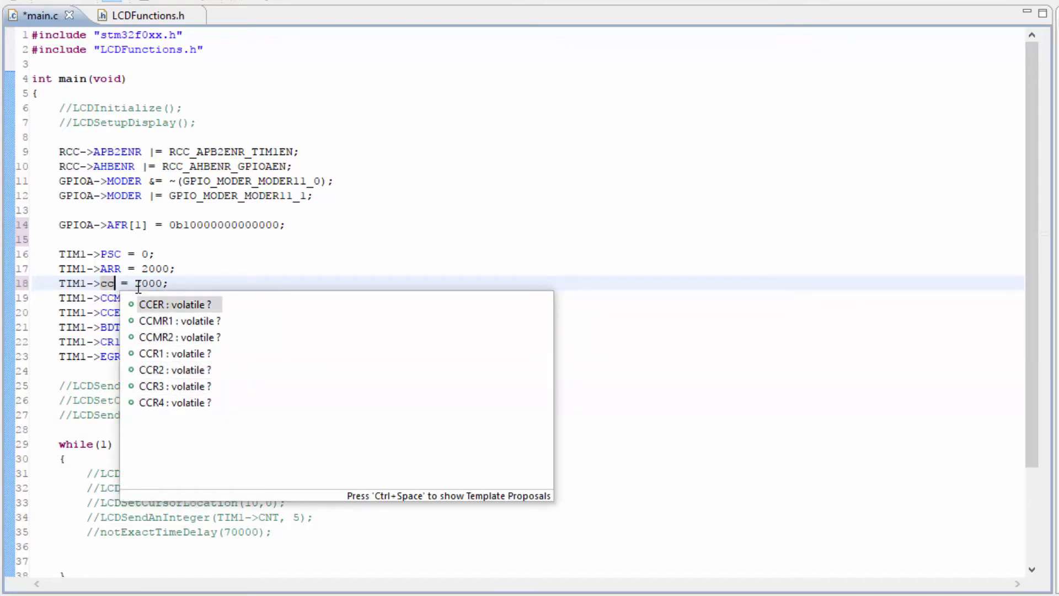
key(down)
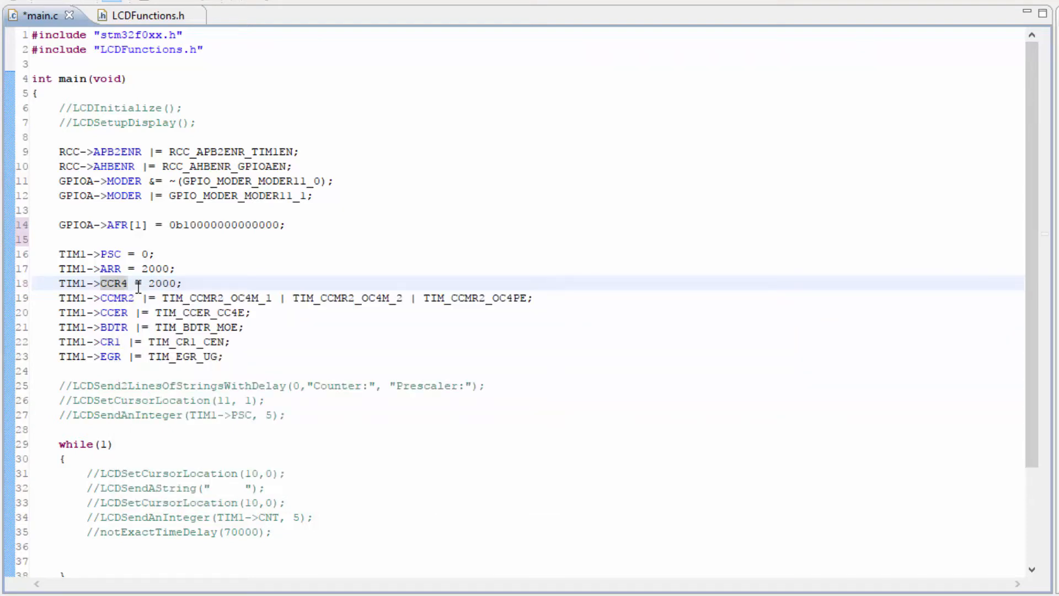
double_click(113, 284)
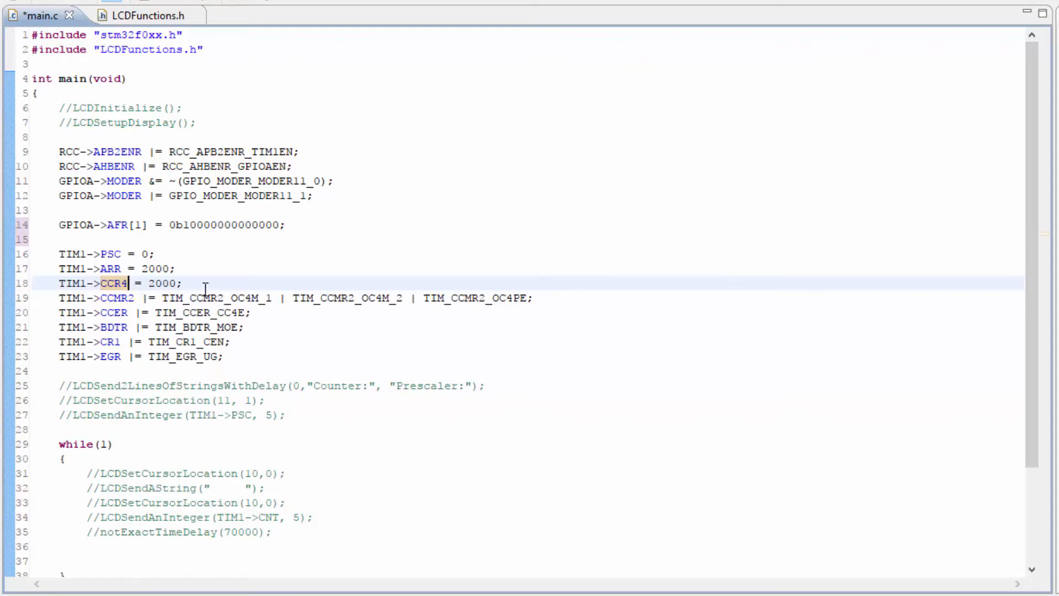
mouse_move(178, 268)
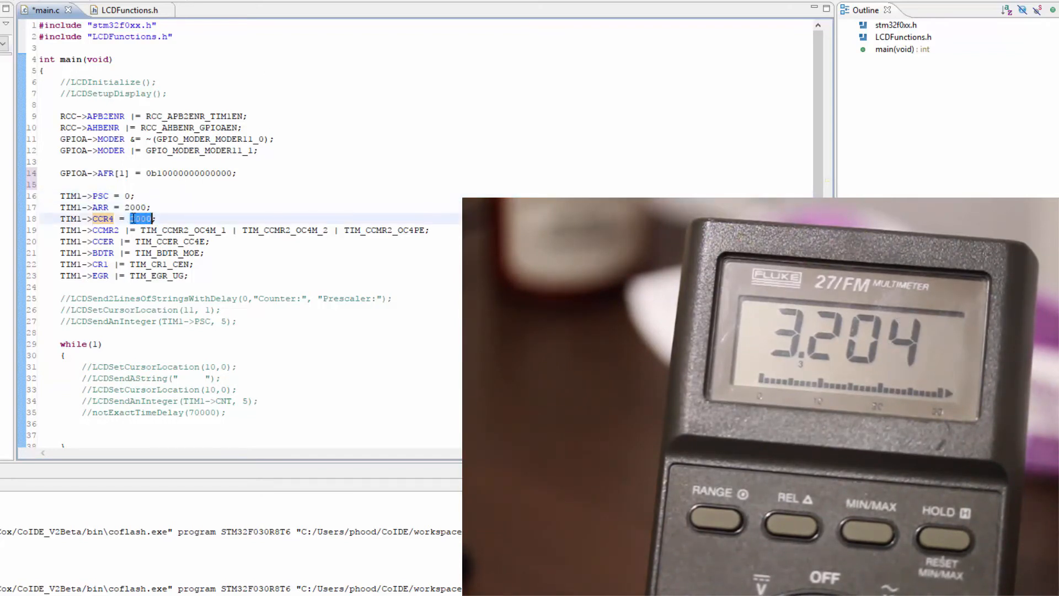
- Lower TIM1->CCR4 from 2000 to 1000, save, then begin changing it to 500
text(2000)
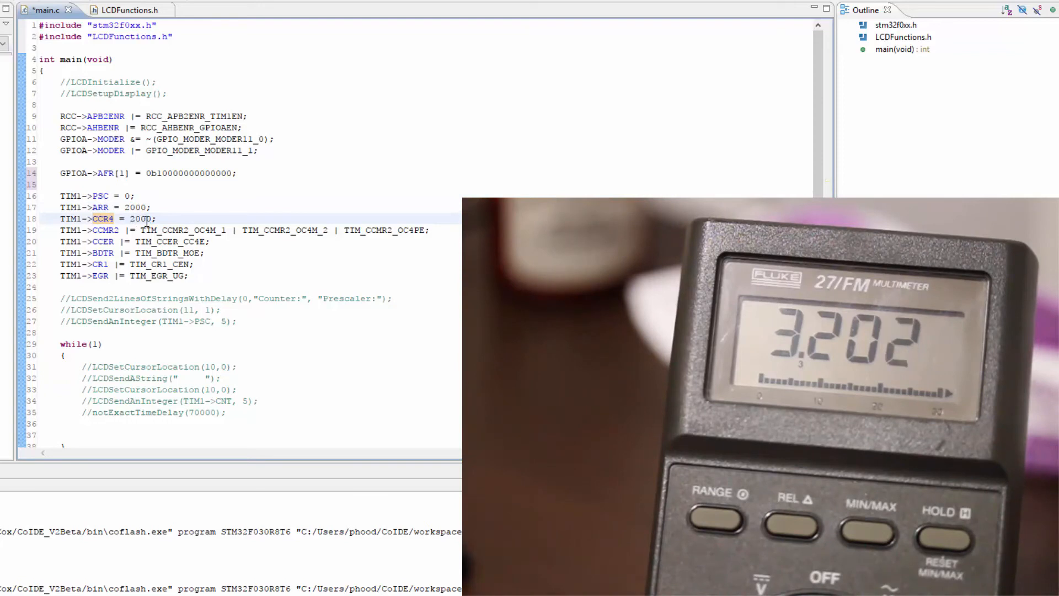
text(1000)
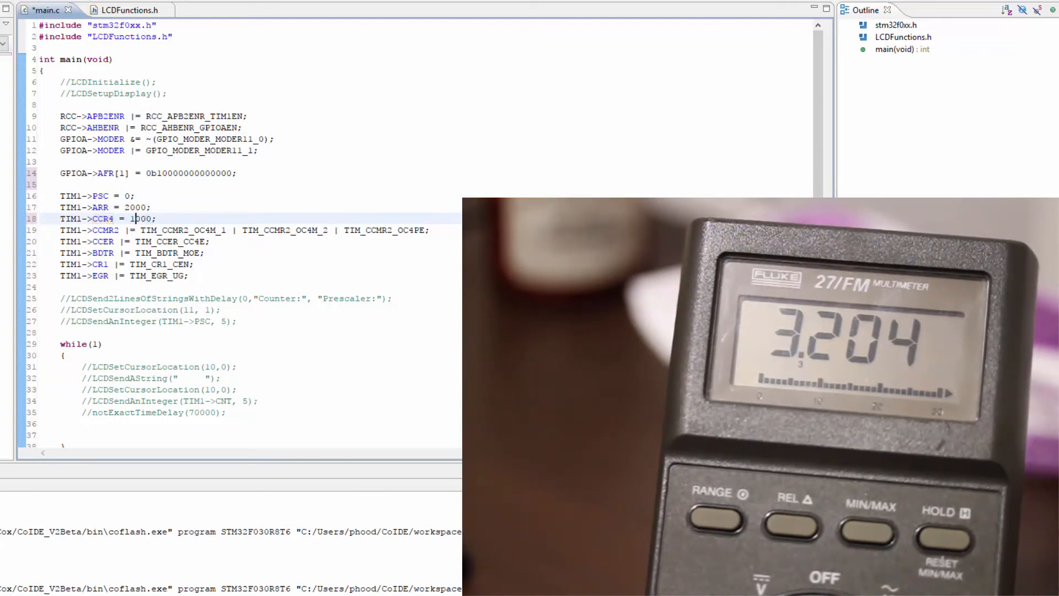
key(ctrl+s)
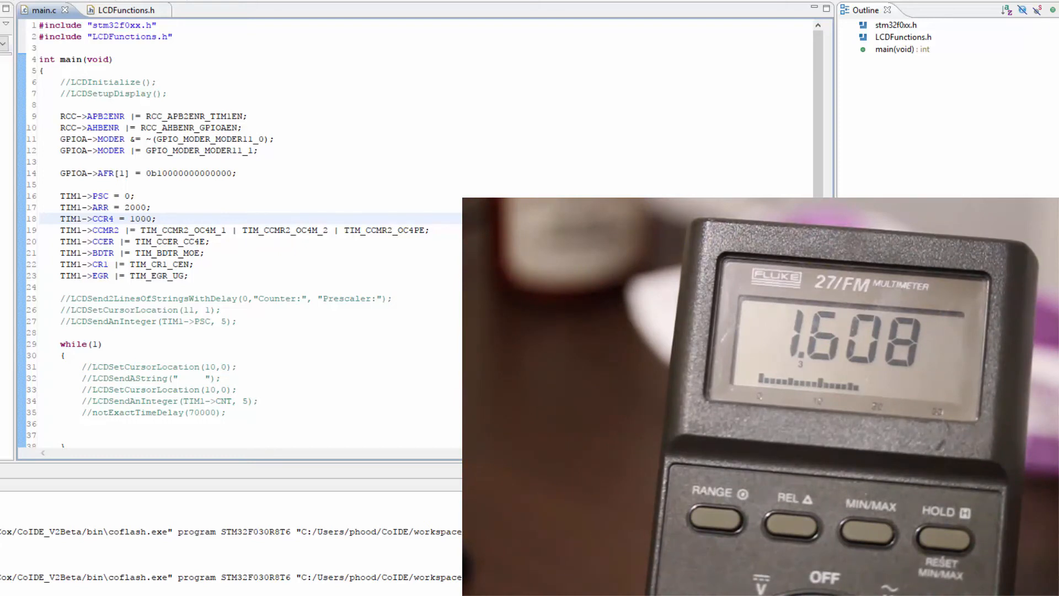
click(134, 218)
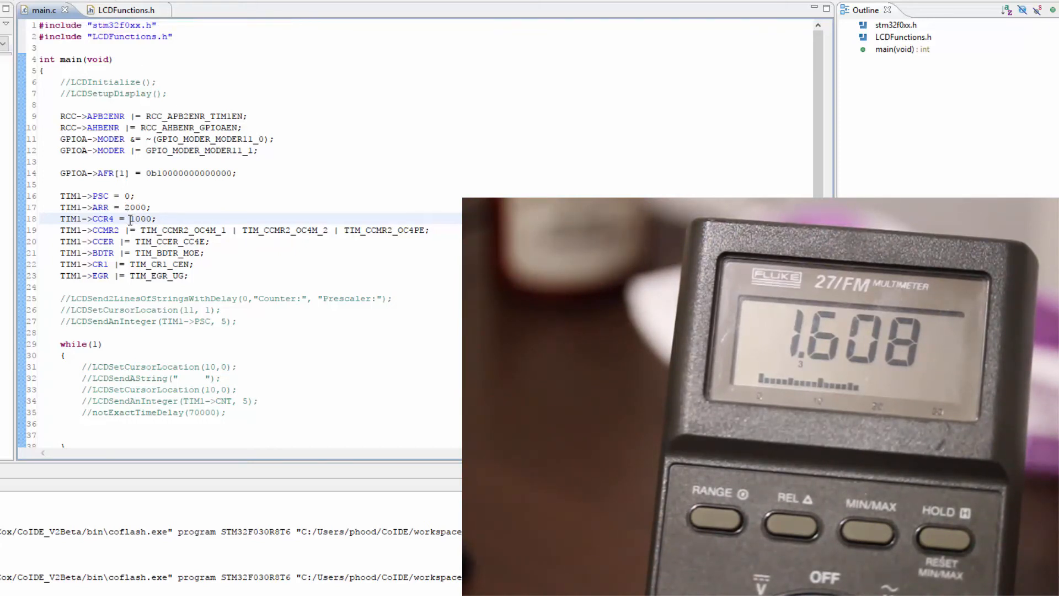
text(500)
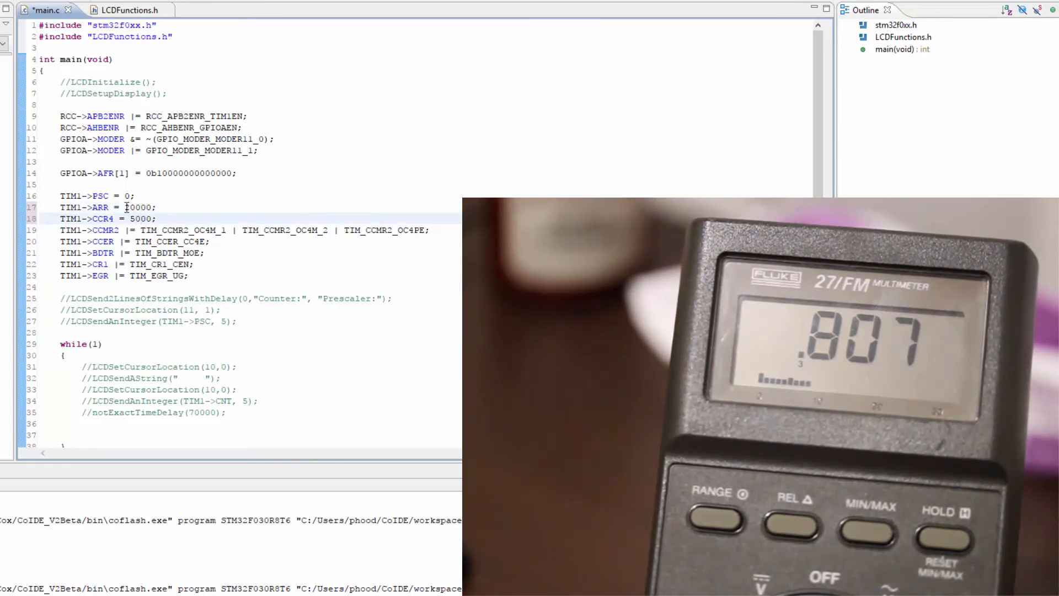
- Select the TIM1->ARR period value on line 17 to set it to 20000
double_click(138, 207)
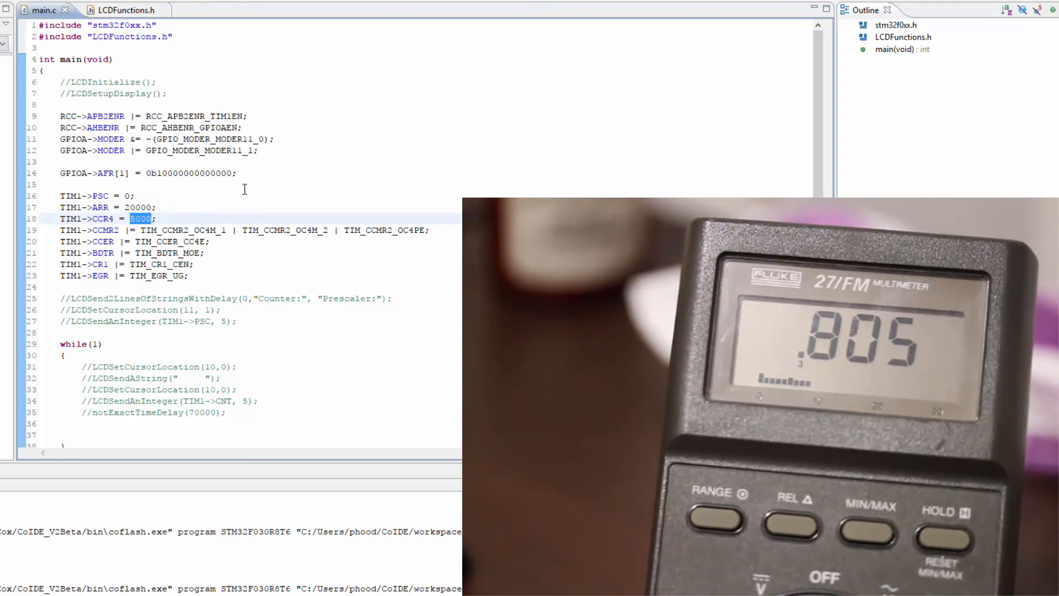
- Enter 20000 for ARR, then select the ARR and CCR4 values on lines 17–18
text(20000)
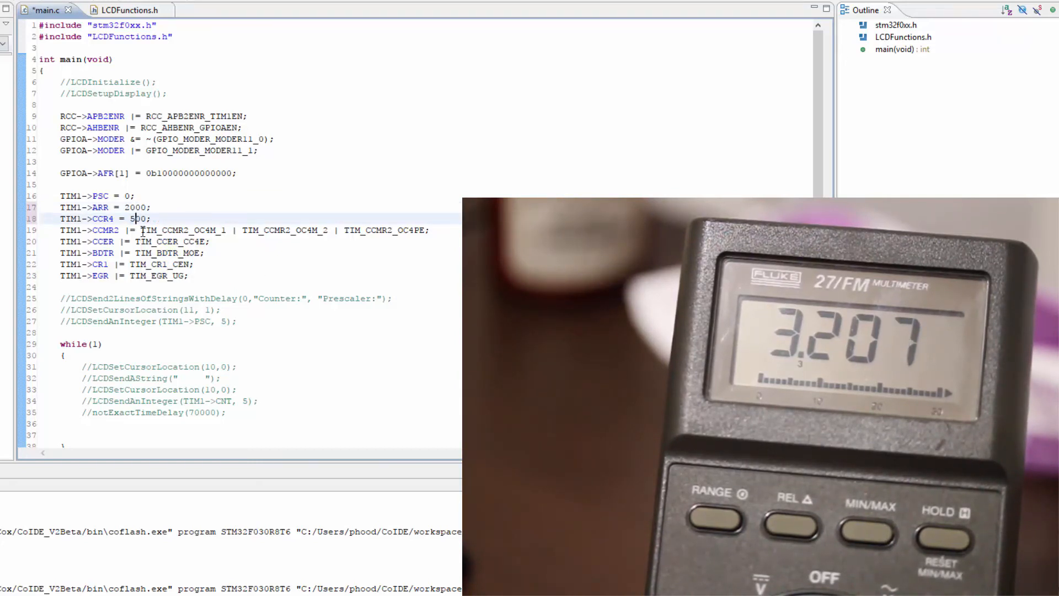
drag(135, 219, 152, 208)
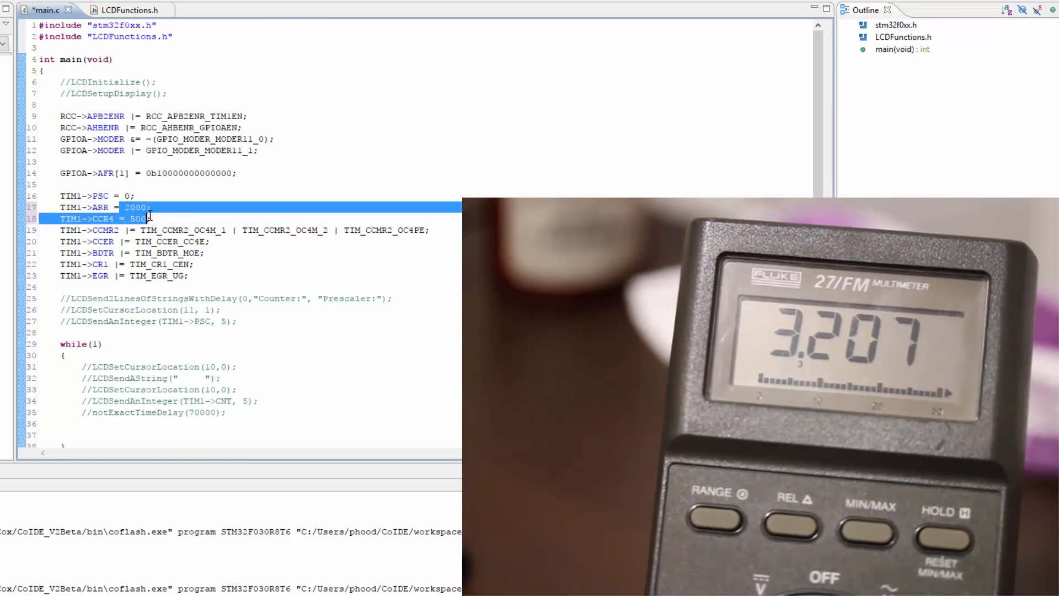